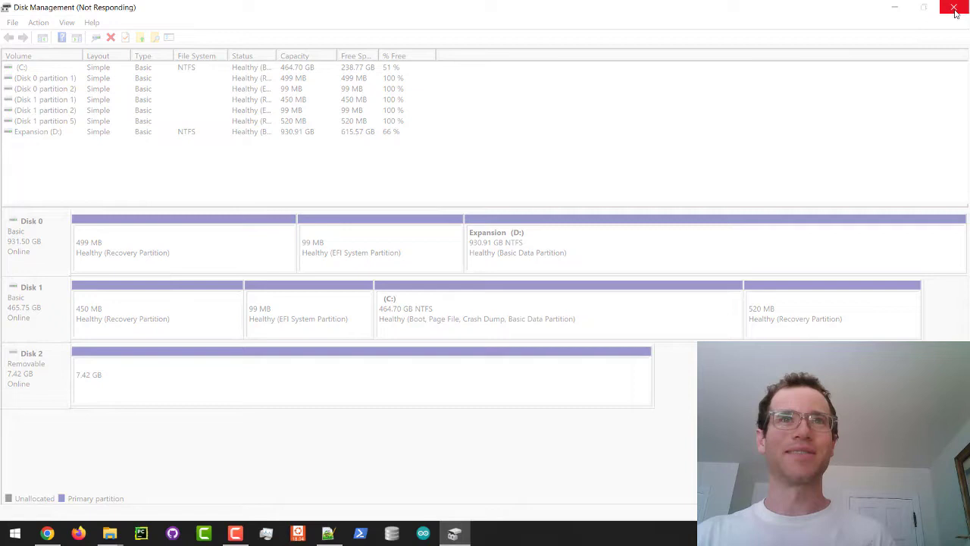
Step: Close the unresponsive Disk Management window to return to the UNTITLED drive in File Explorer
click(953, 8)
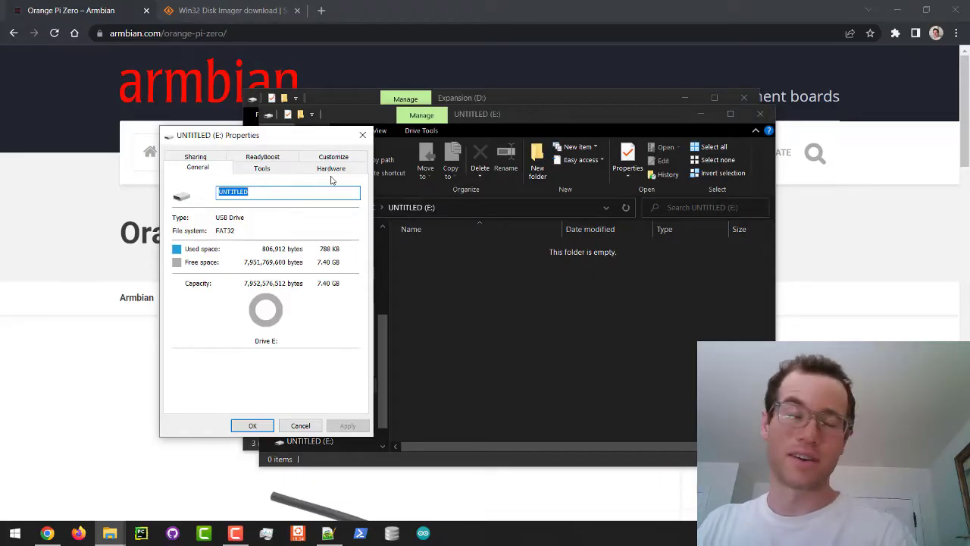
mouse_move(215, 222)
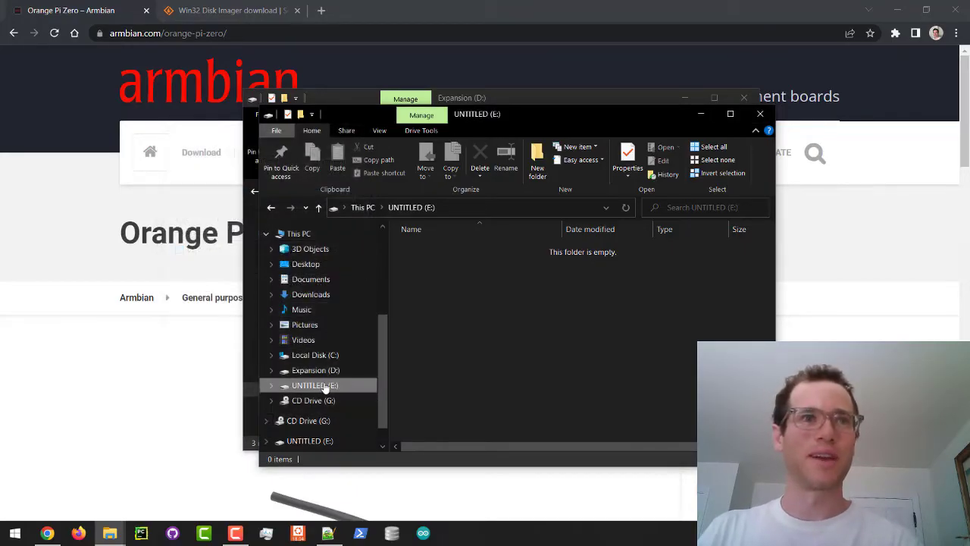
Step: Quick-format the UNTITLED removable drive as FAT32 with no volume label and open the empty USB Drive (E:)
right_click(315, 385)
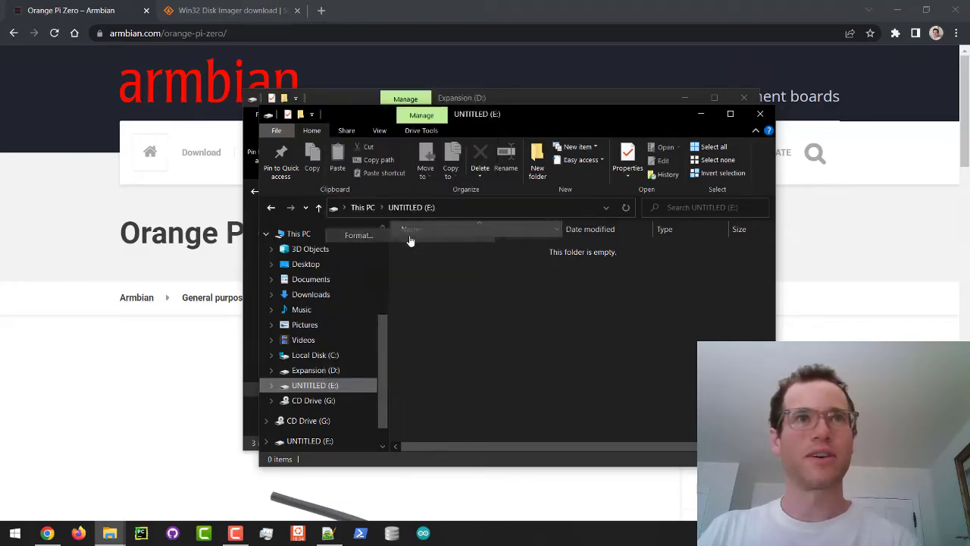
click(358, 235)
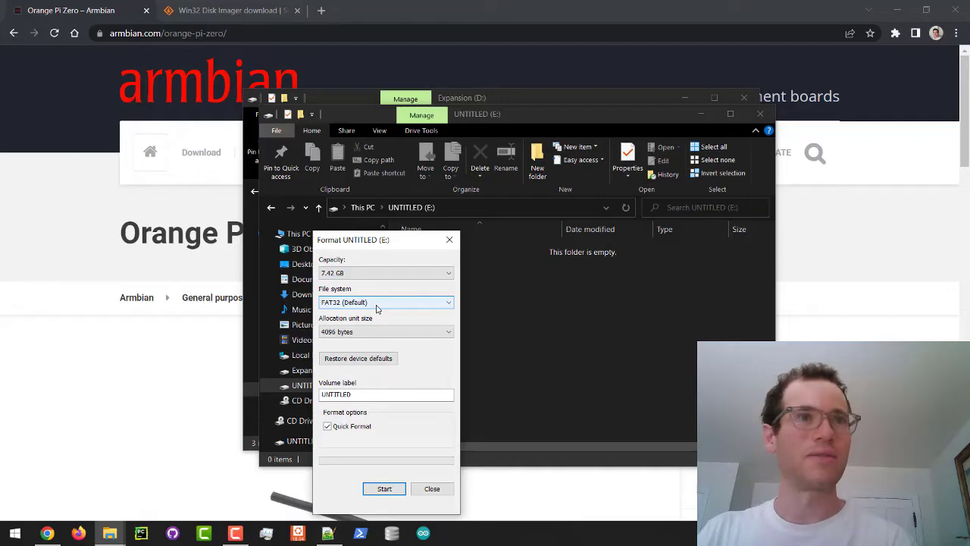
triple_click(385, 395)
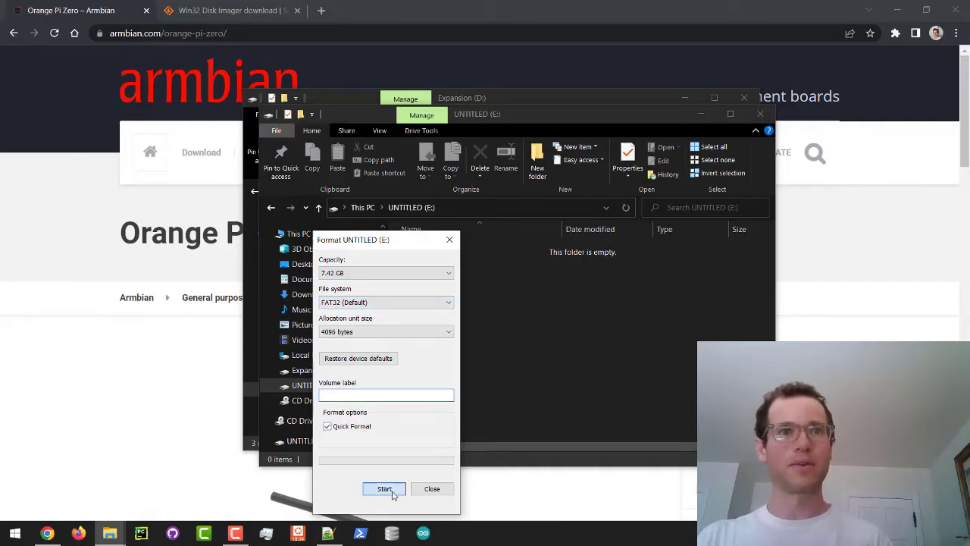
click(384, 488)
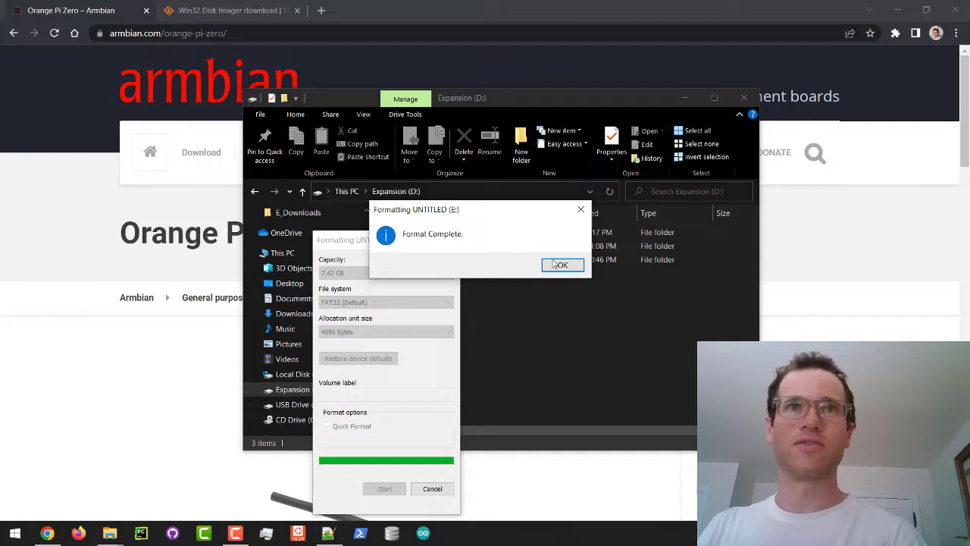
click(561, 264)
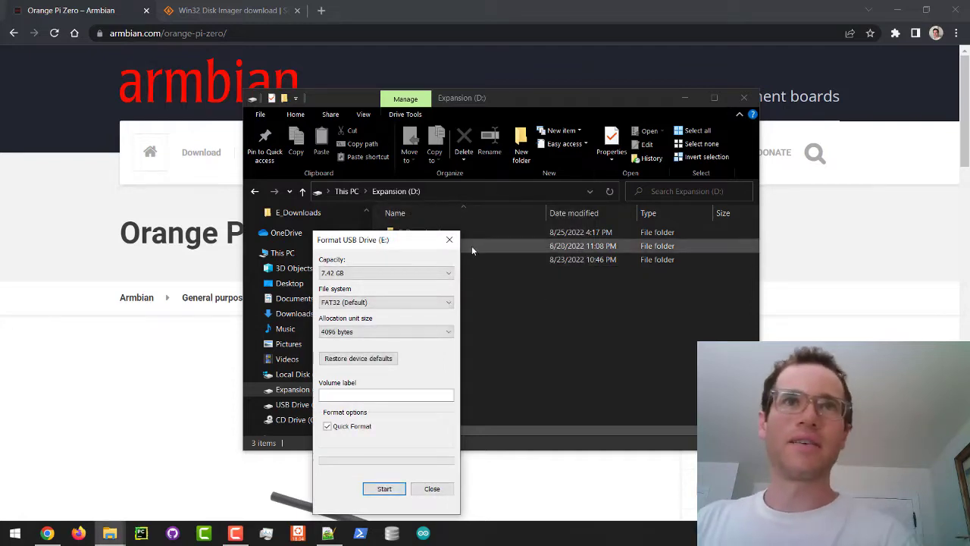
click(432, 488)
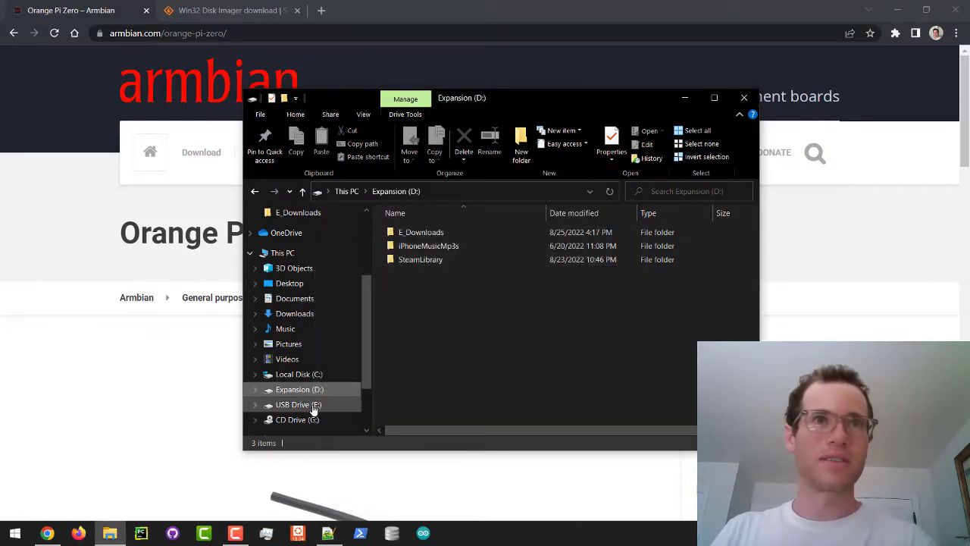
click(297, 403)
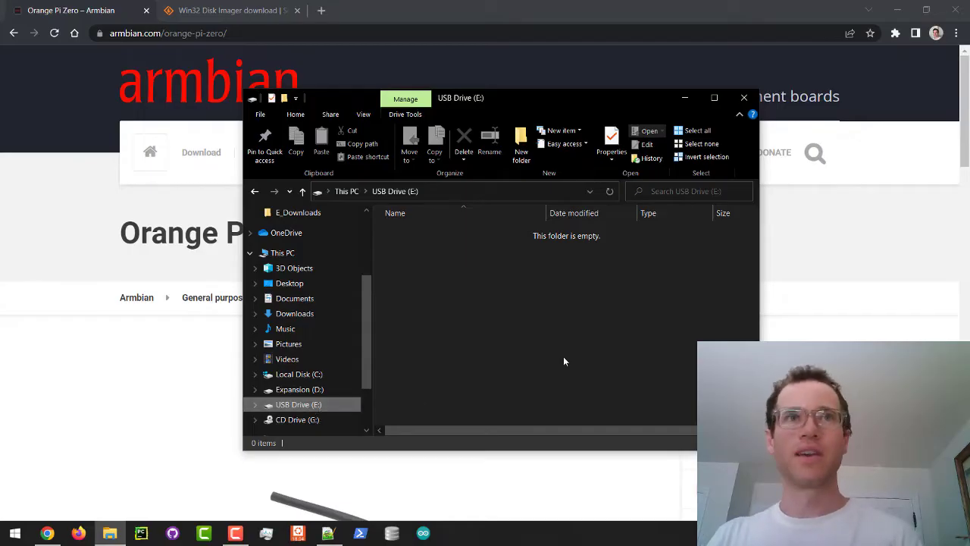
mouse_move(164, 387)
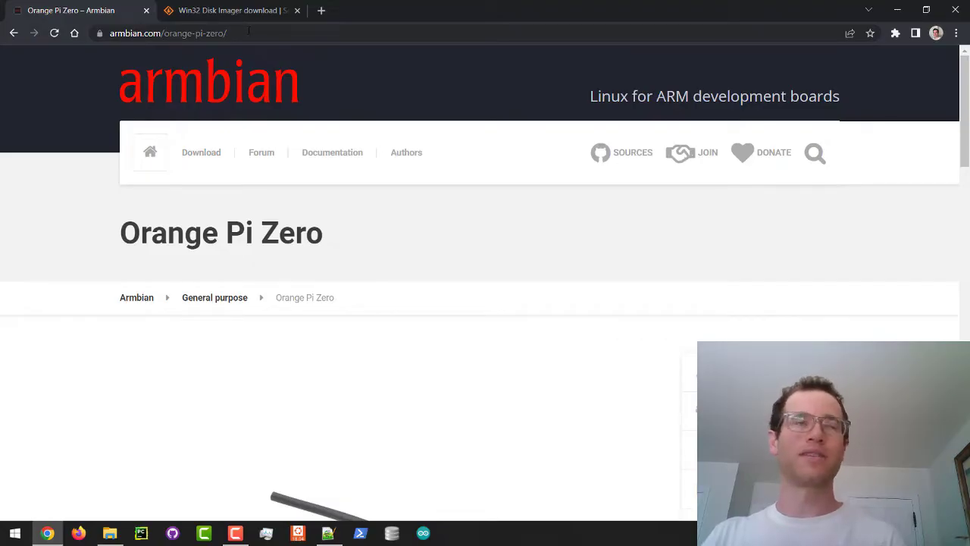
Step: Scroll the Armbian Orange Pi Zero page down to the 22.05 Bullseye and Jammy download cards
click(167, 33)
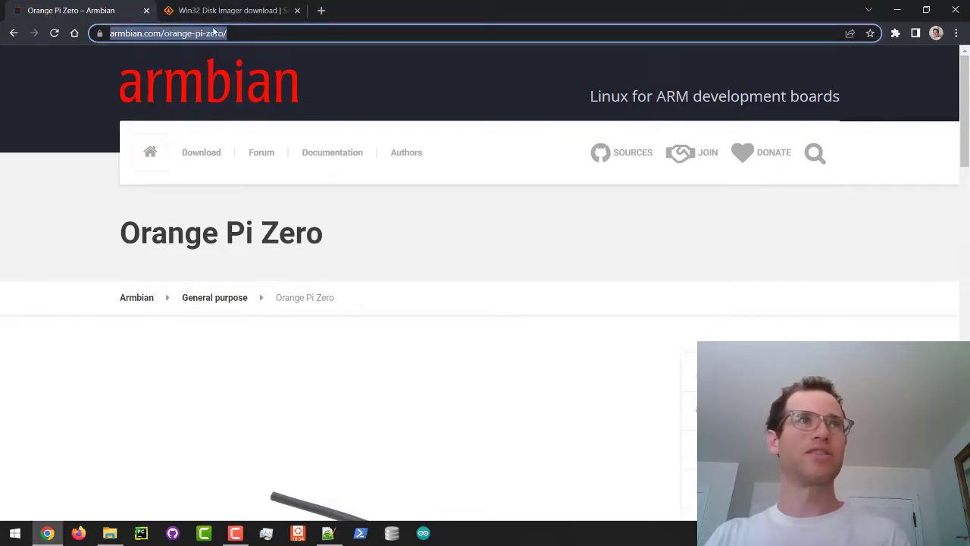
scroll(down, 3)
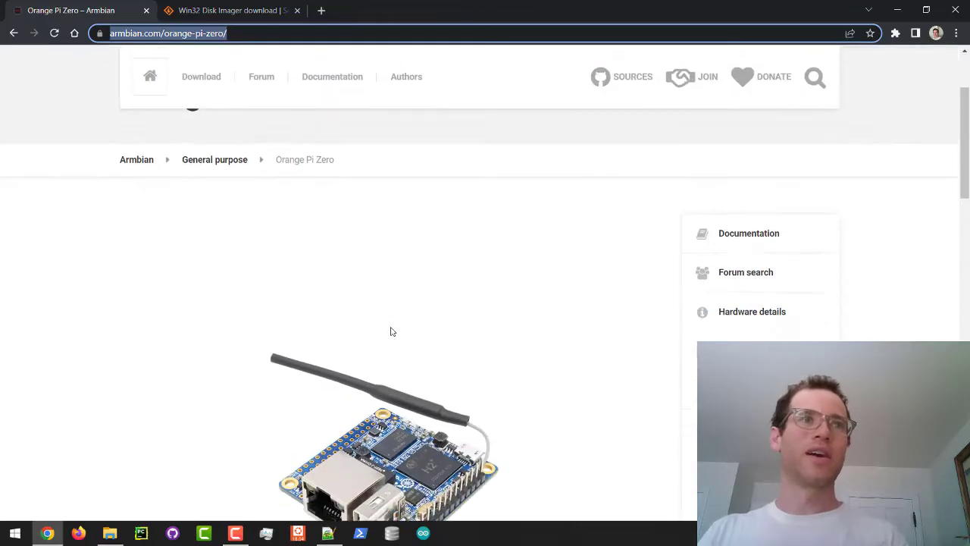
scroll(down, 3)
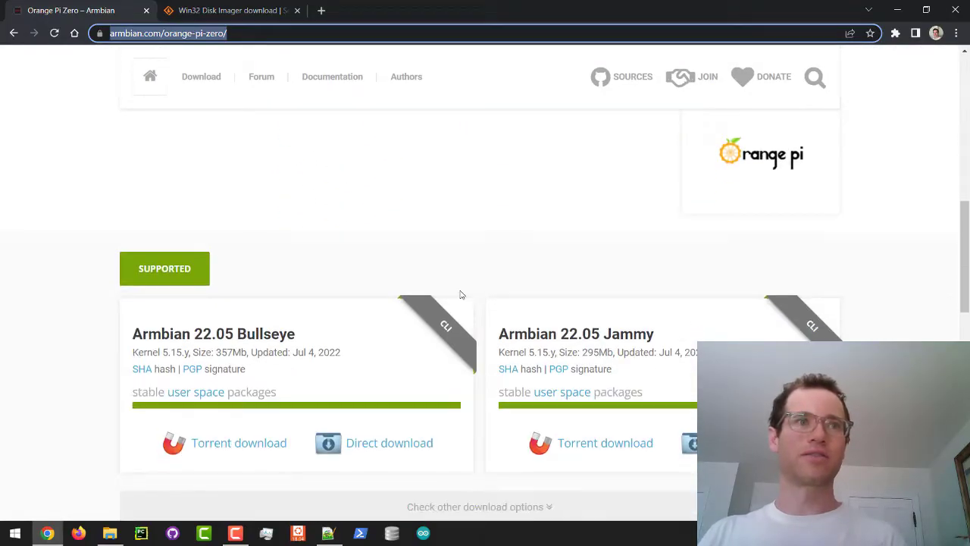
scroll(down, 3)
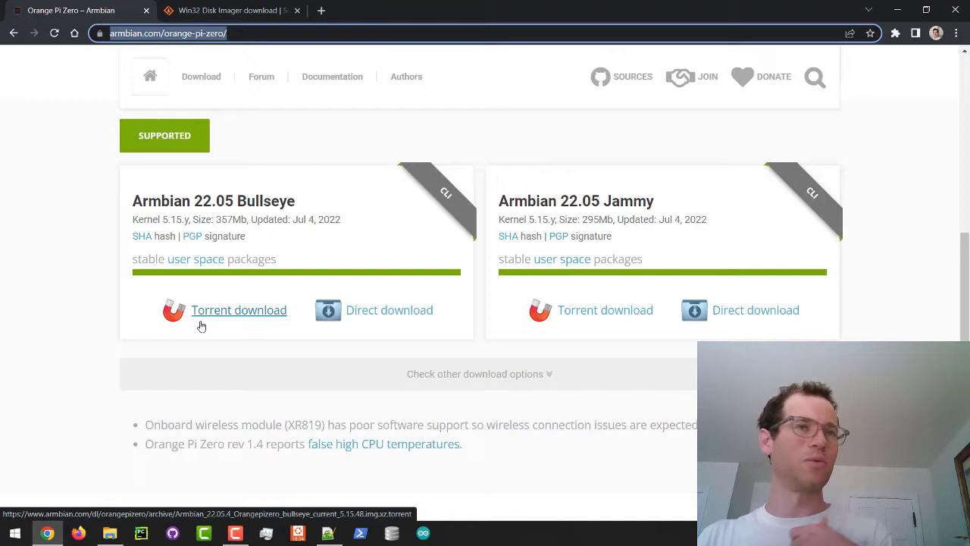
mouse_move(254, 321)
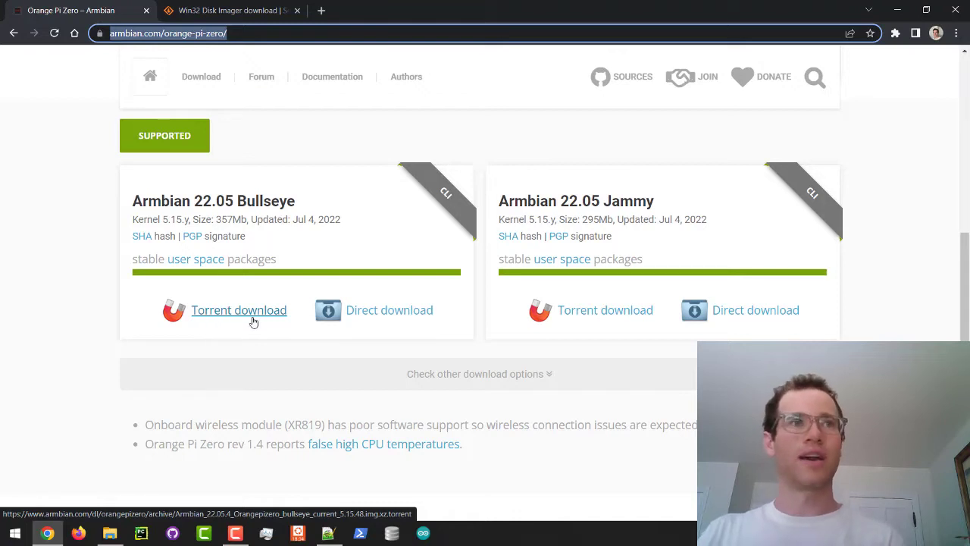
mouse_move(239, 320)
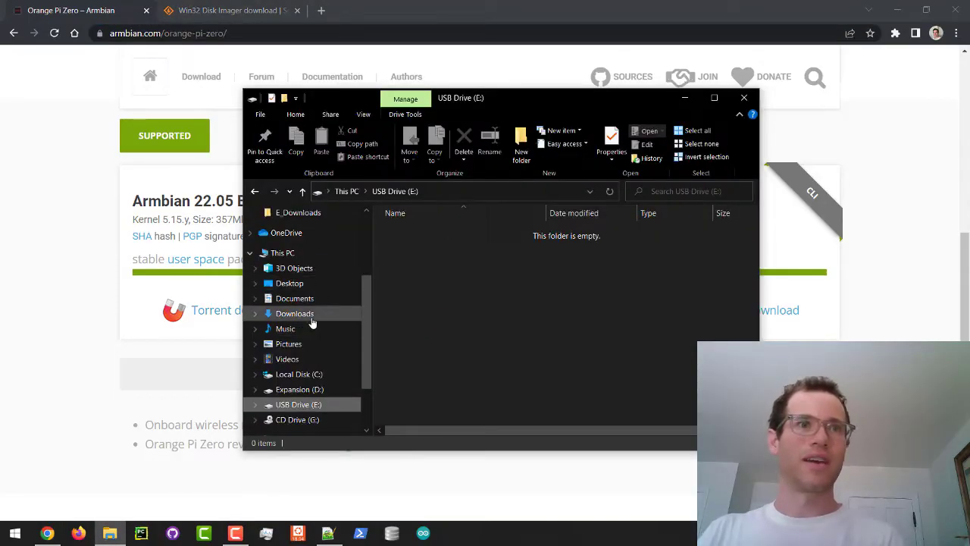
click(294, 312)
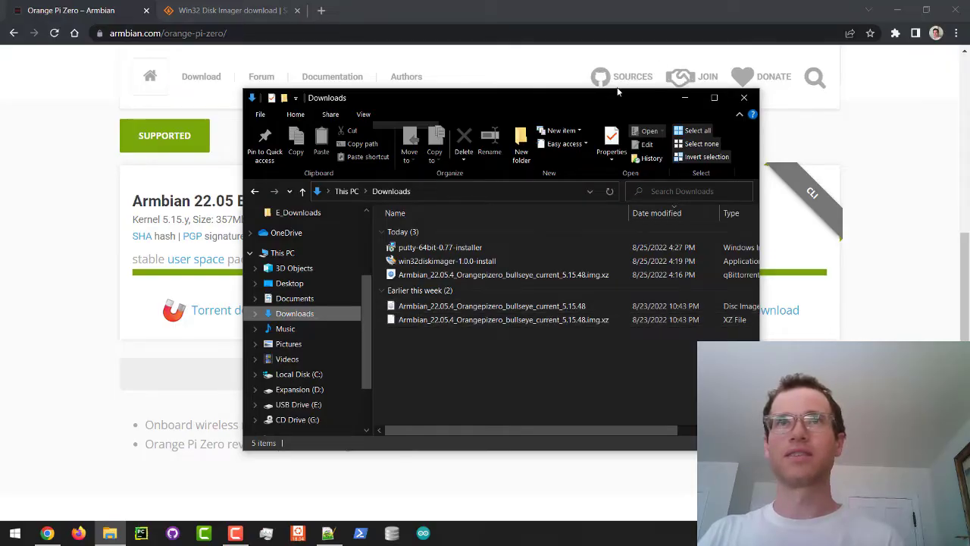
click(713, 97)
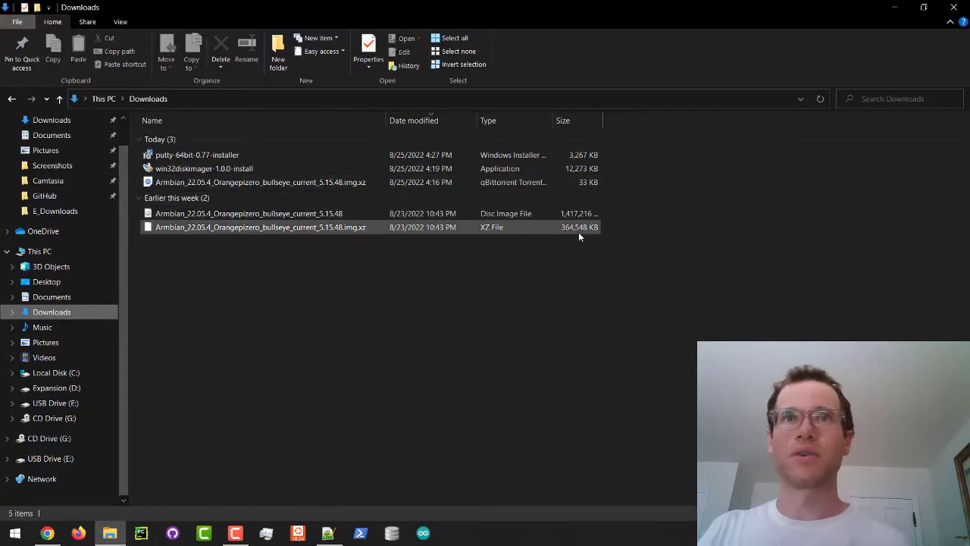
click(261, 227)
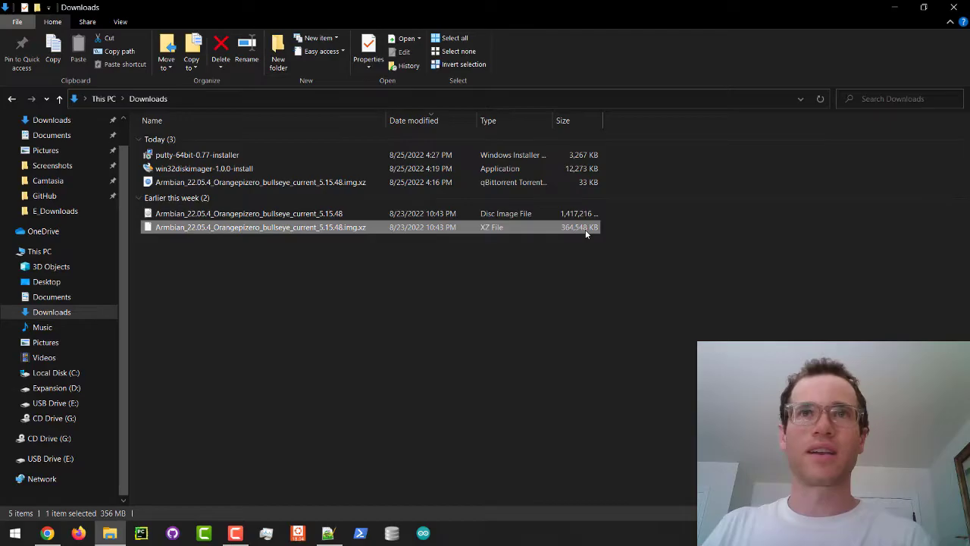
mouse_move(364, 237)
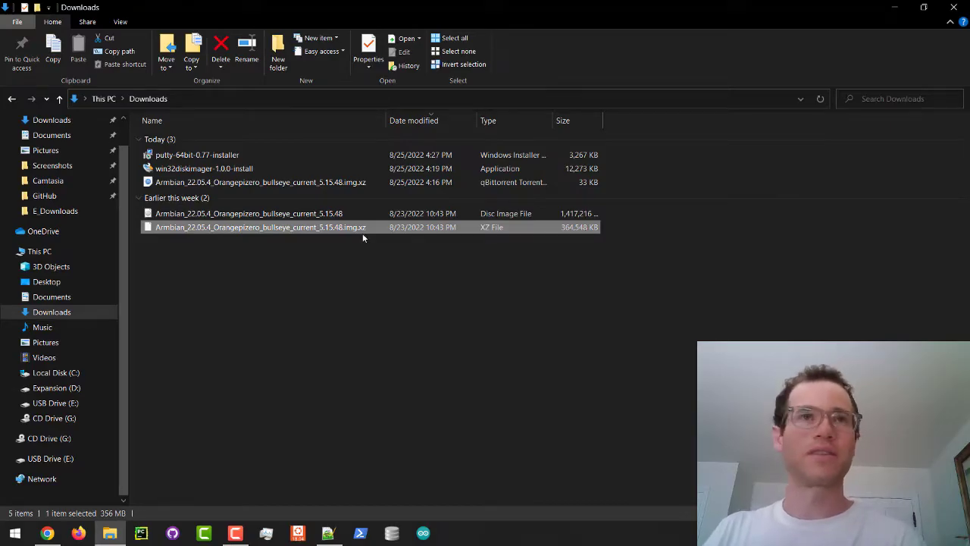
mouse_move(358, 234)
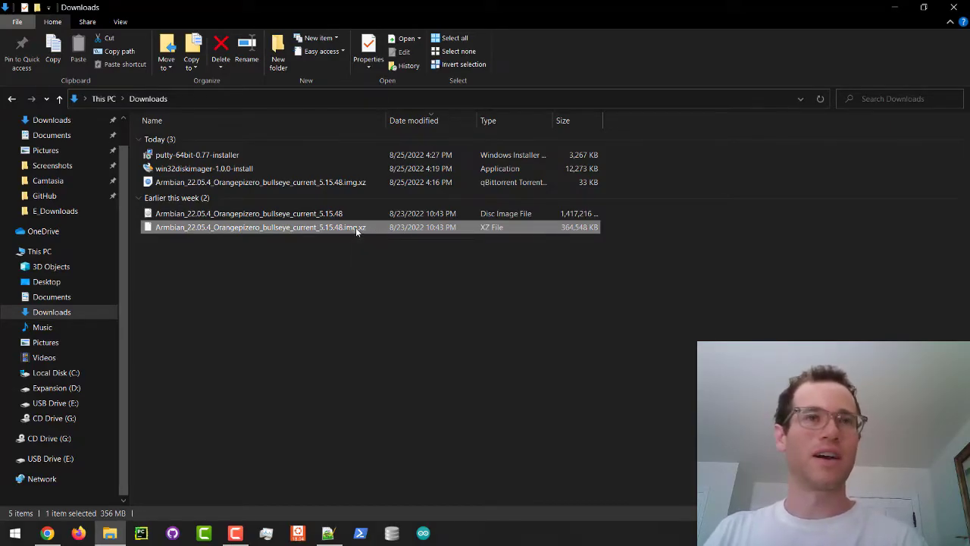
mouse_move(366, 232)
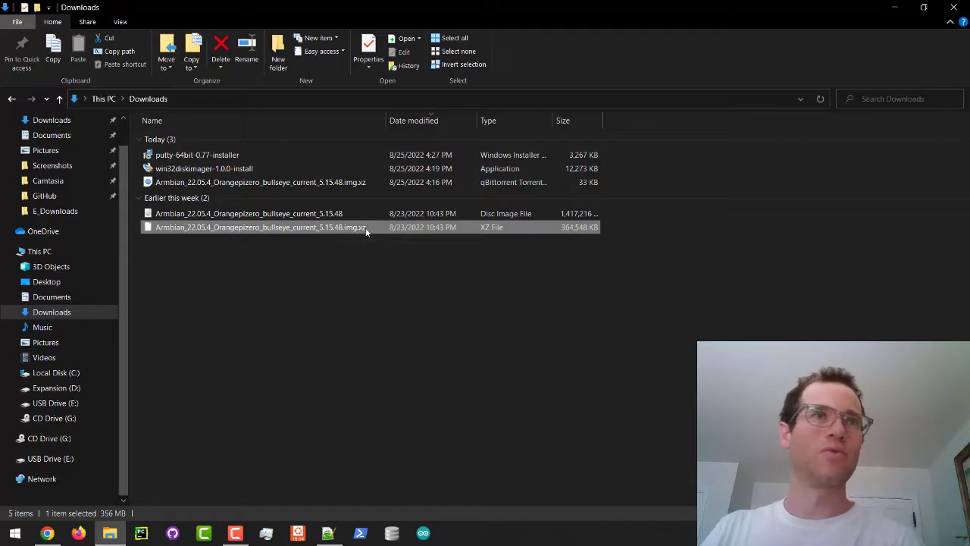
right_click(261, 227)
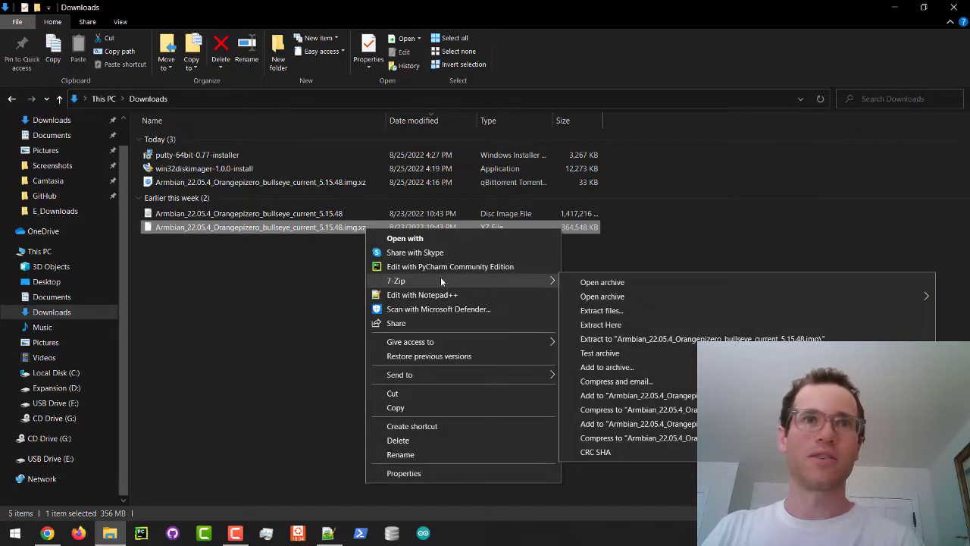
mouse_move(600, 325)
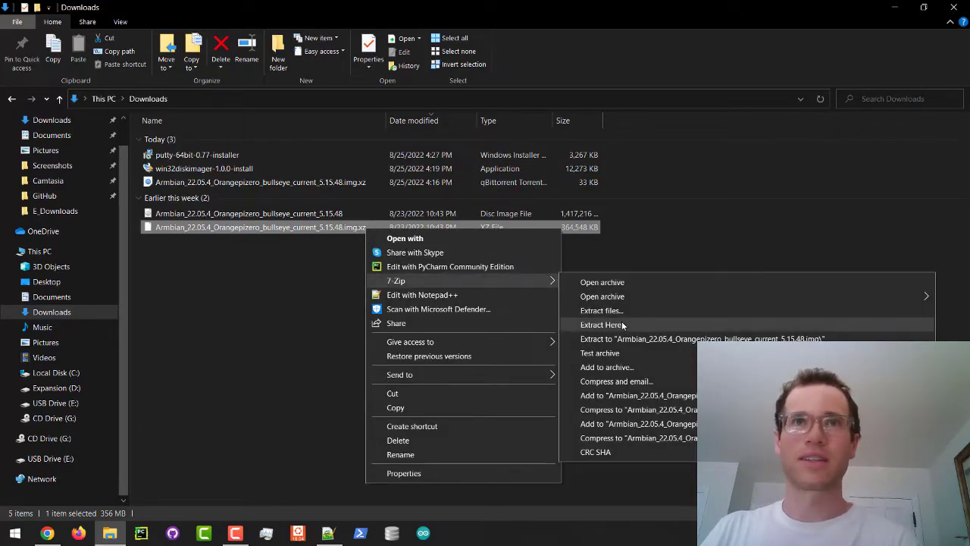
click(600, 325)
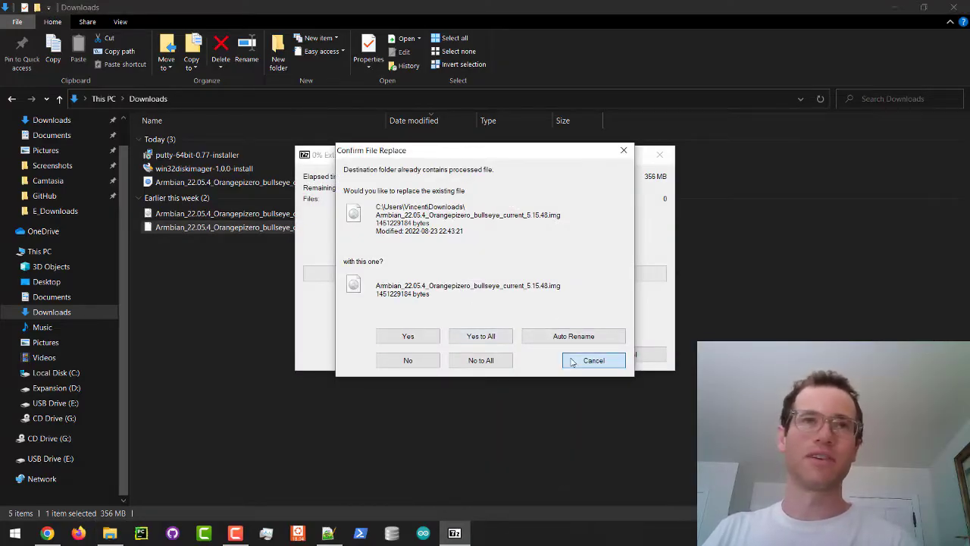
click(594, 361)
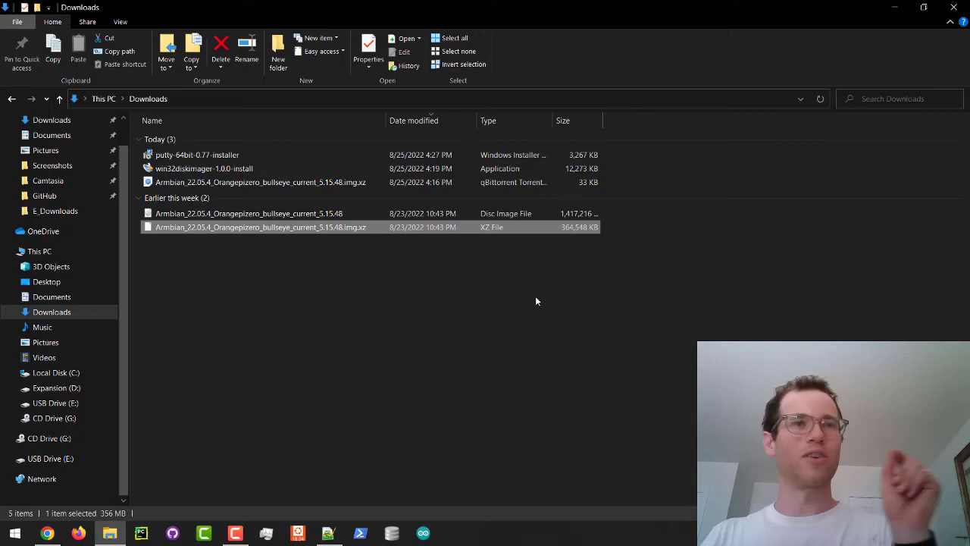
click(248, 212)
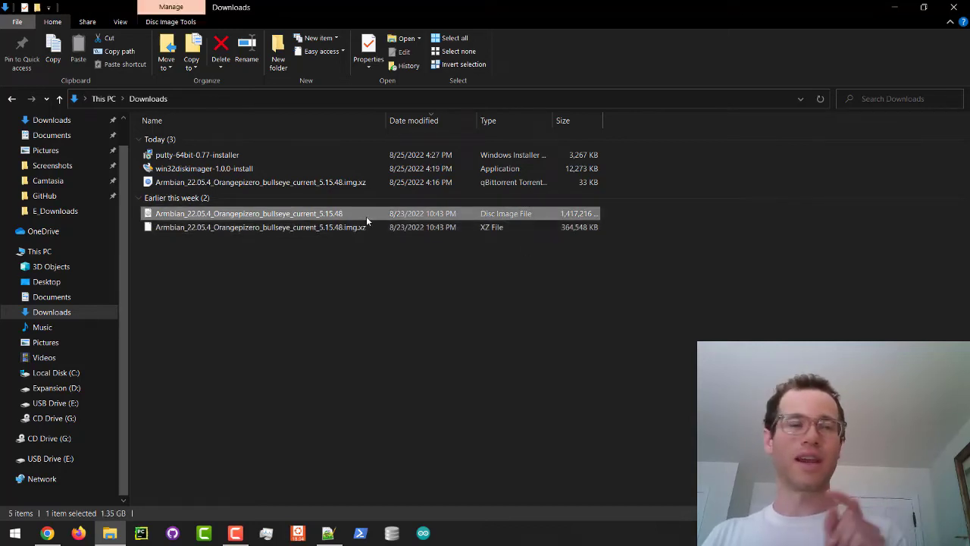
mouse_move(366, 220)
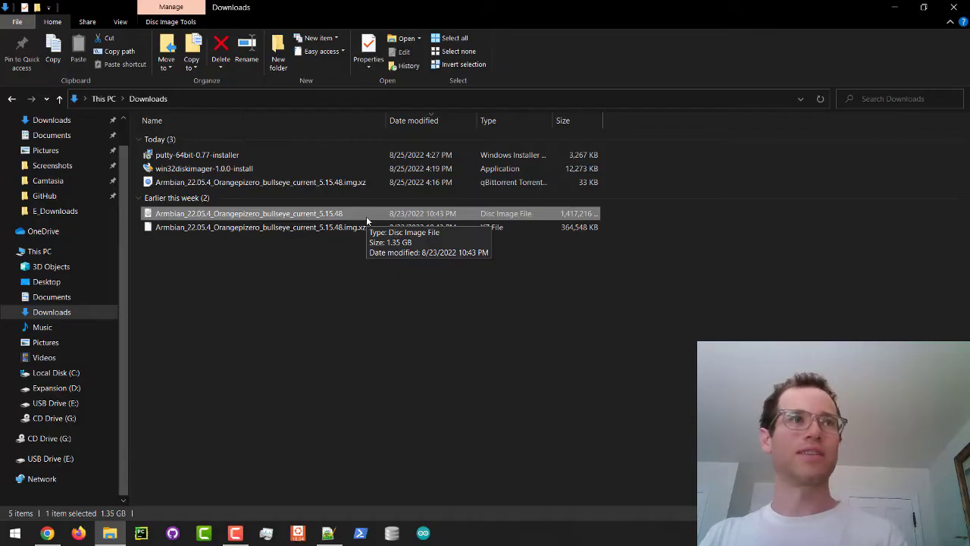
mouse_move(581, 258)
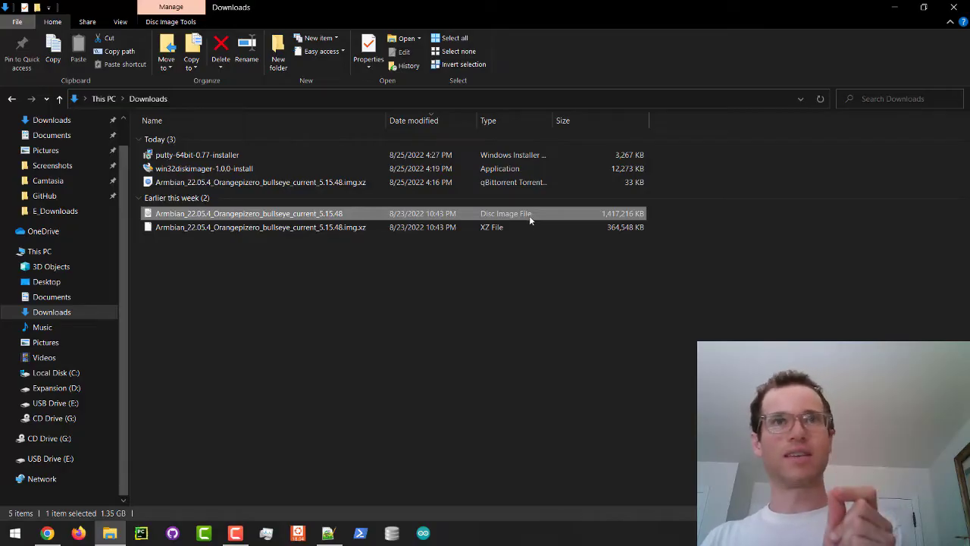
mouse_move(502, 222)
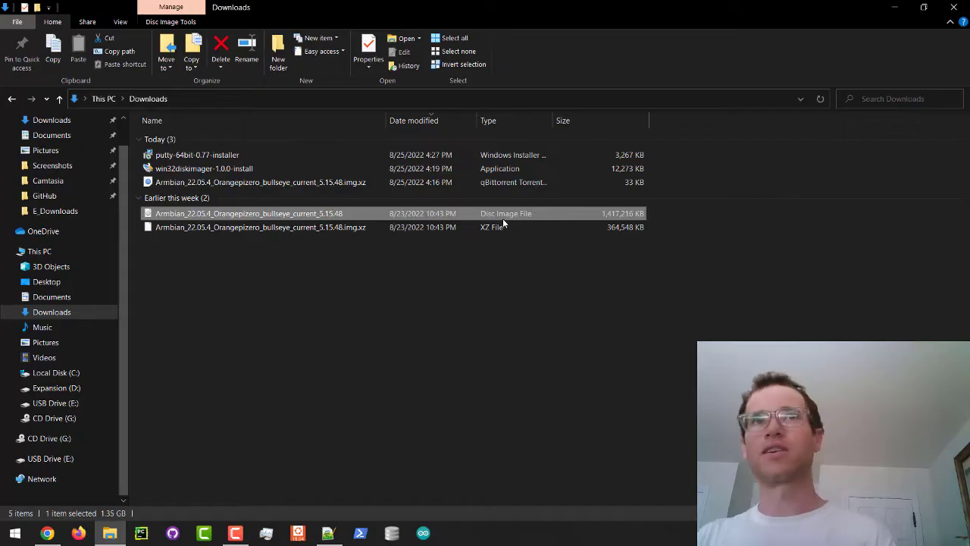
mouse_move(499, 309)
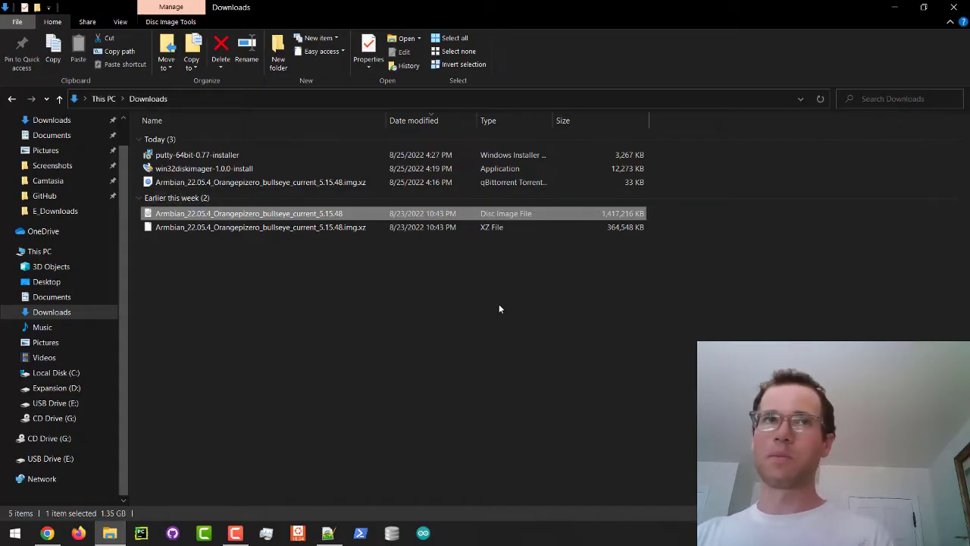
mouse_move(349, 315)
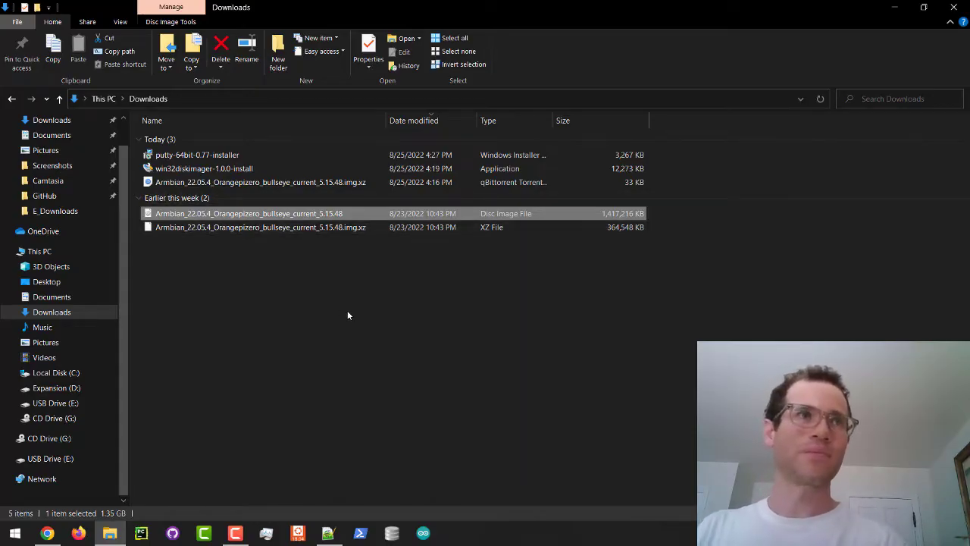
click(205, 168)
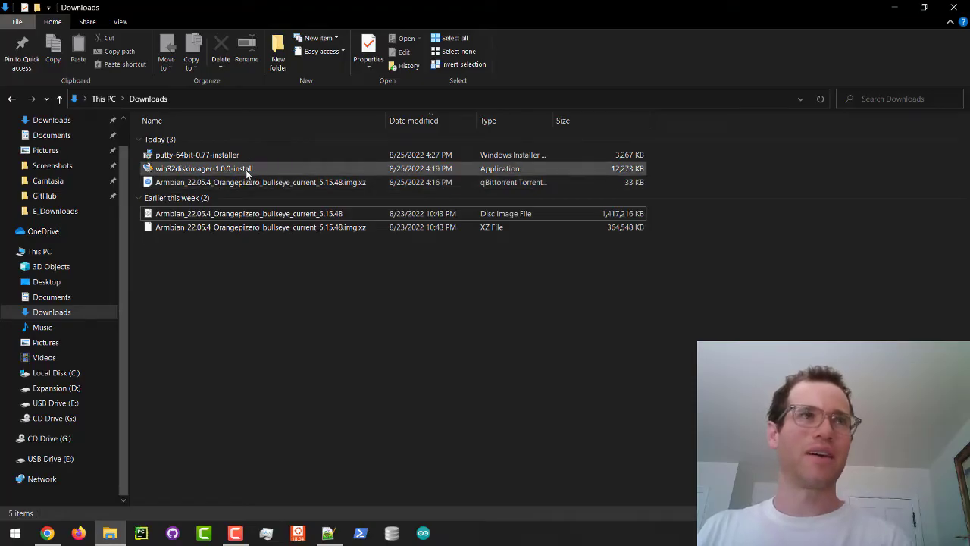
mouse_move(204, 168)
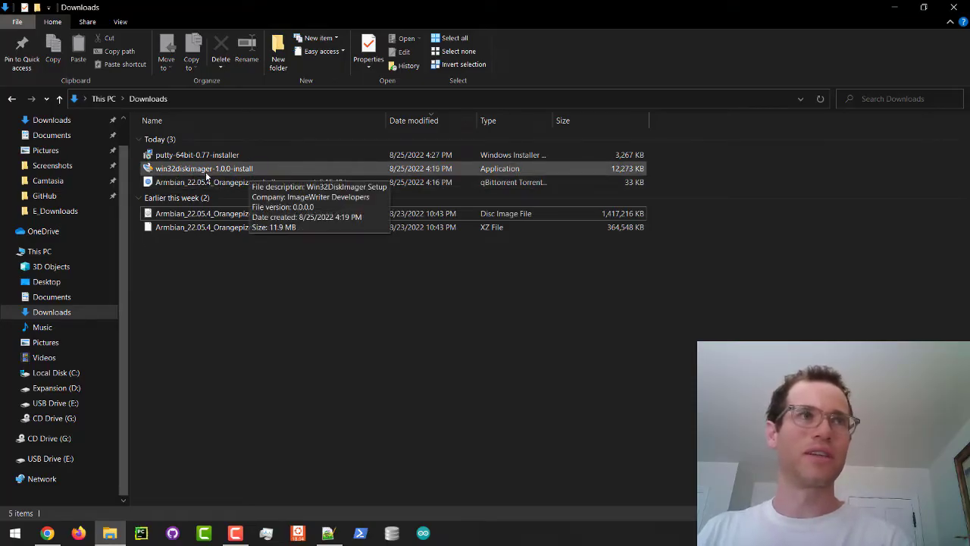
Step: Run the Win32 Disk Imager installer, accept the licence through to Finish and dismiss the README
click(204, 168)
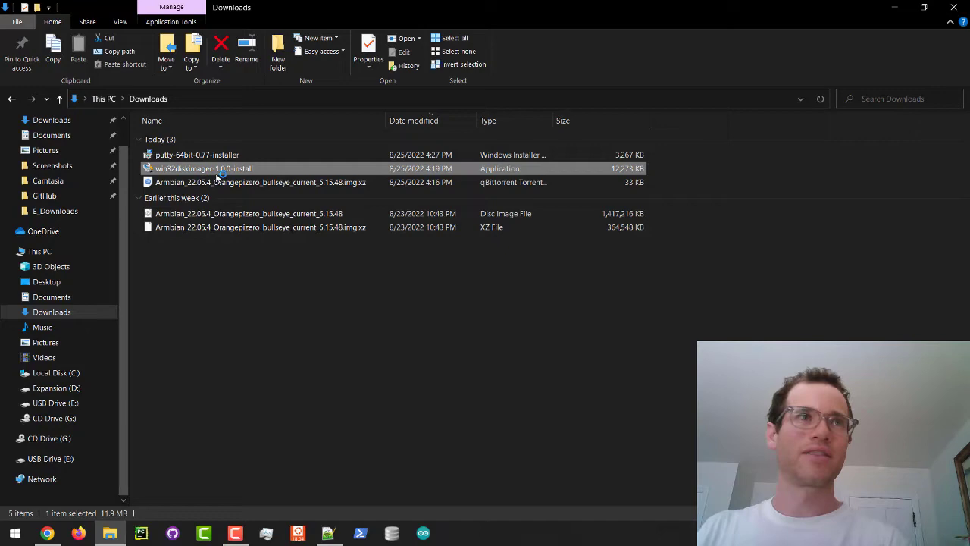
double_click(203, 168)
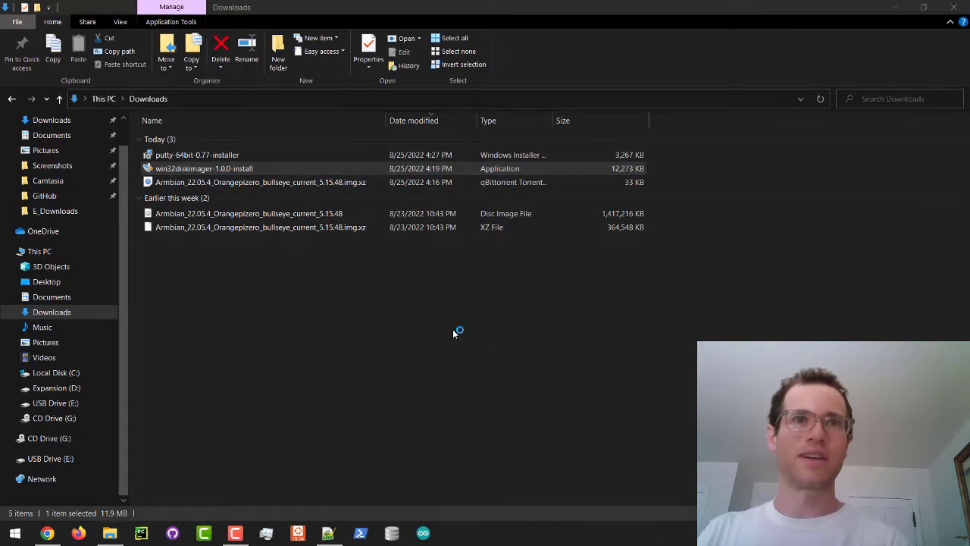
double_click(203, 168)
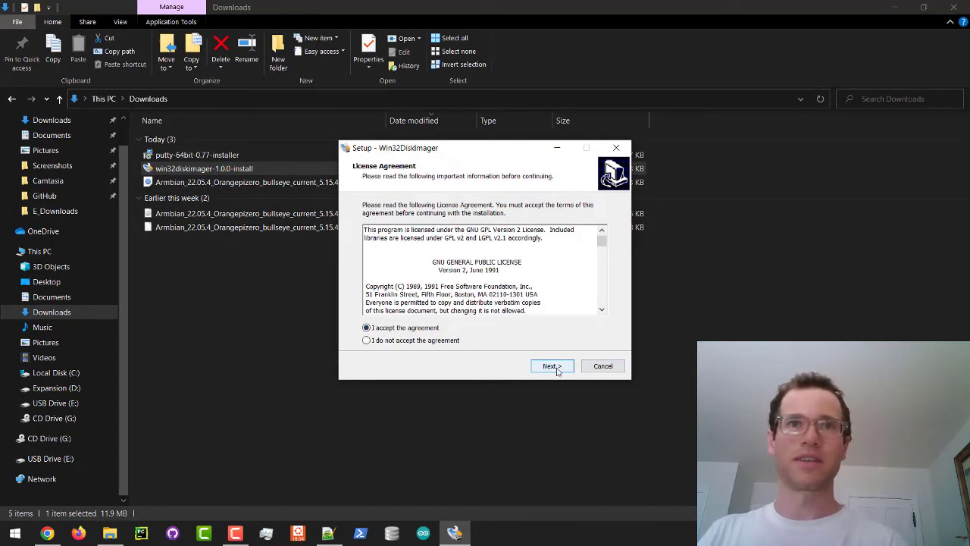
click(552, 366)
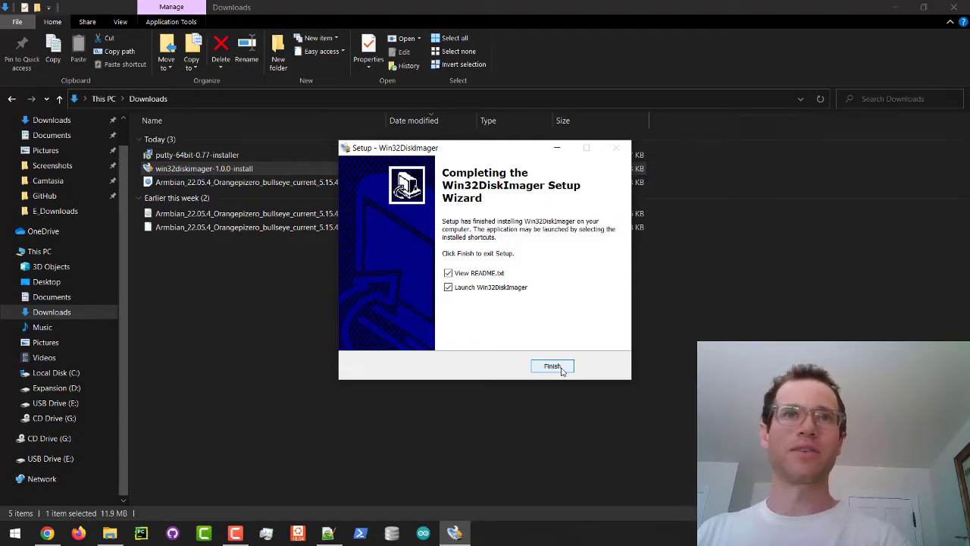
click(551, 365)
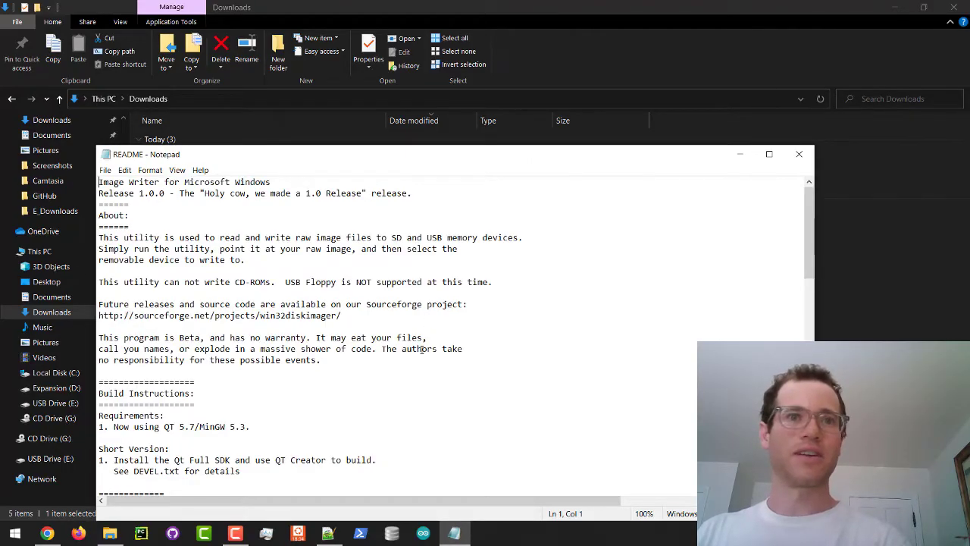
click(485, 534)
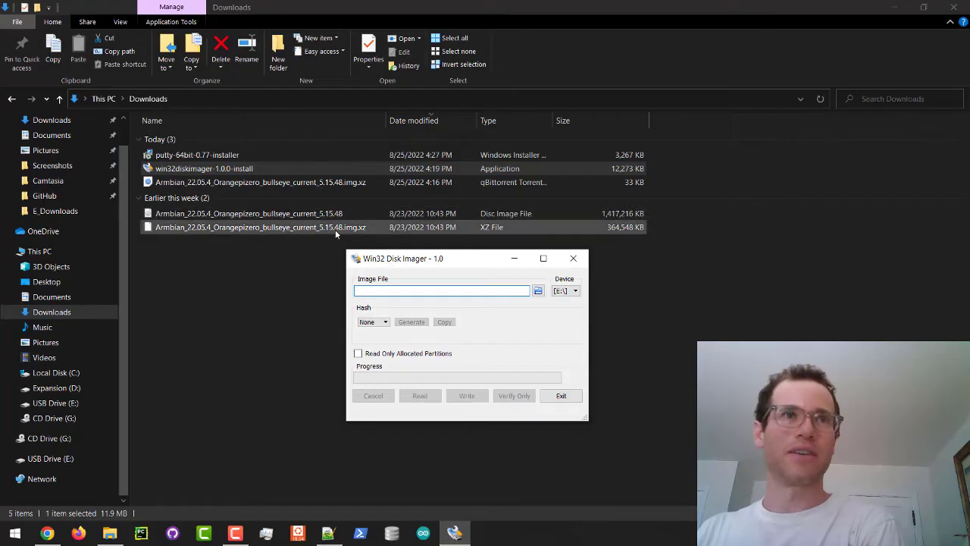
Step: Choose the Armbian Bullseye .img as source, target the SD card and confirm writing it
click(536, 291)
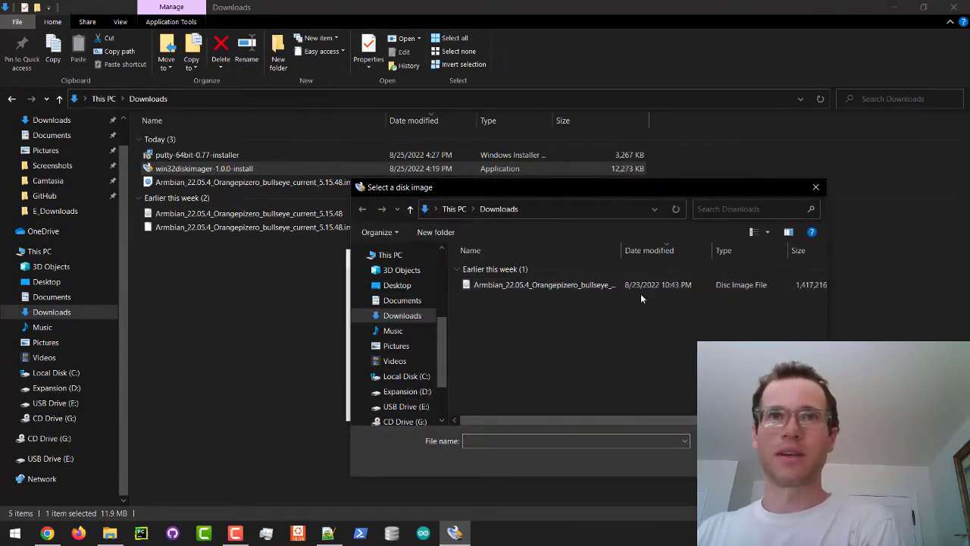
click(544, 285)
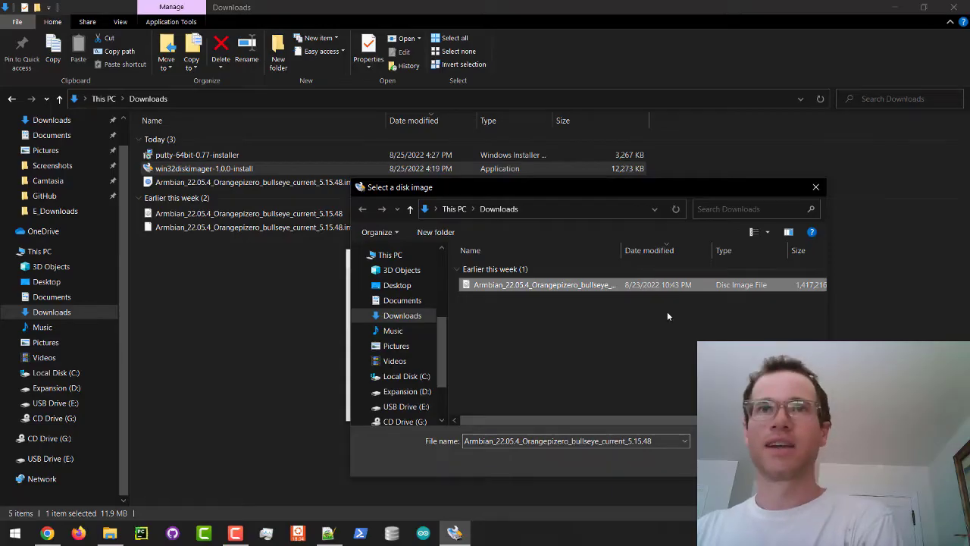
mouse_move(712, 326)
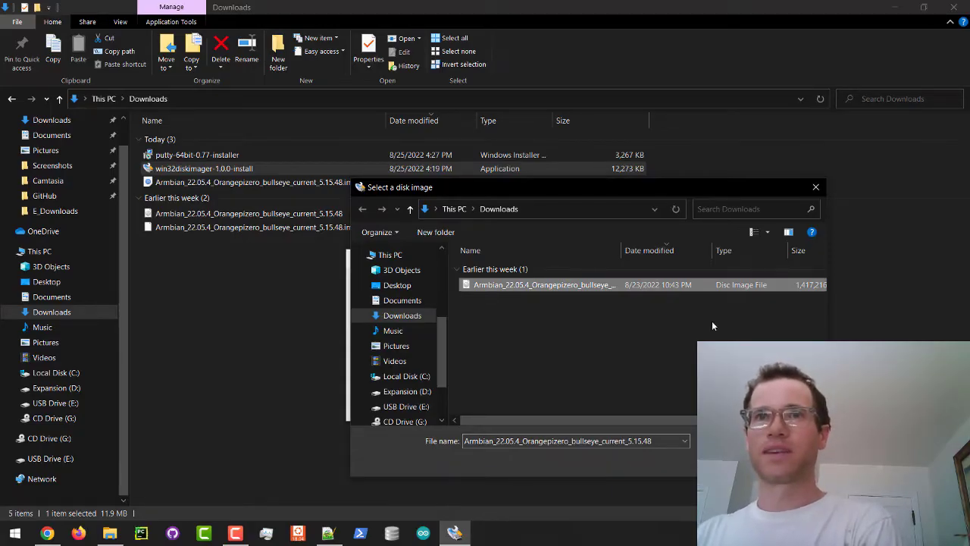
double_click(544, 285)
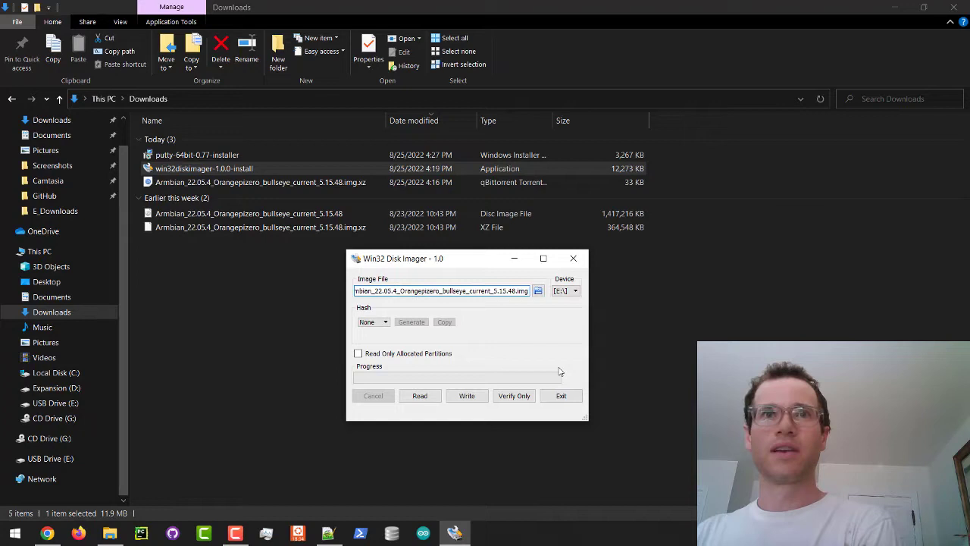
click(575, 291)
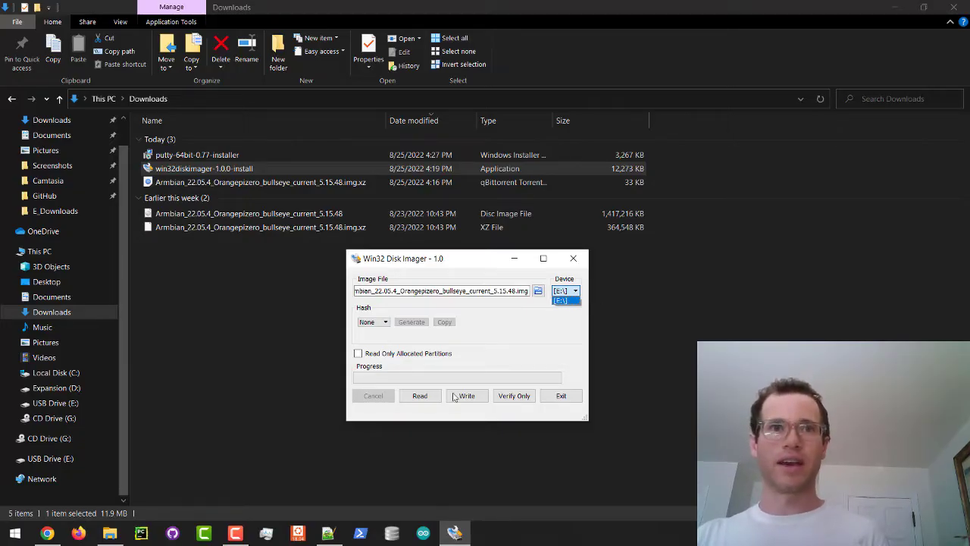
click(467, 394)
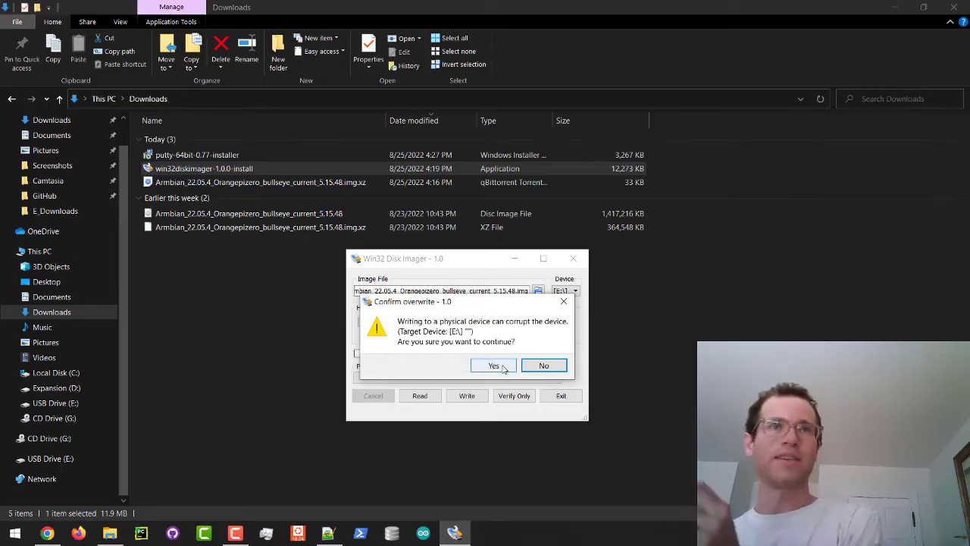
click(494, 365)
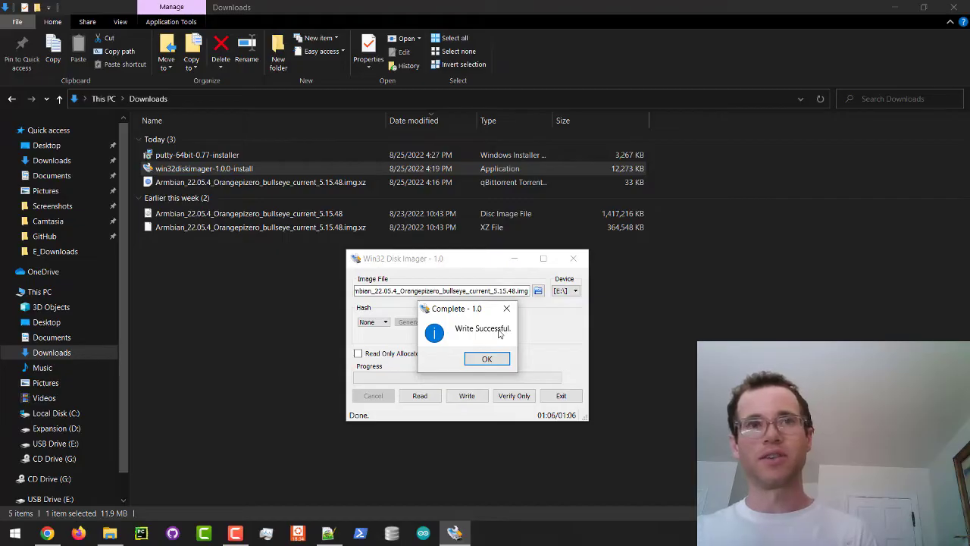
Step: Dismiss the Write Successful message and eject USB Drive (E:) from the sidebar
click(488, 358)
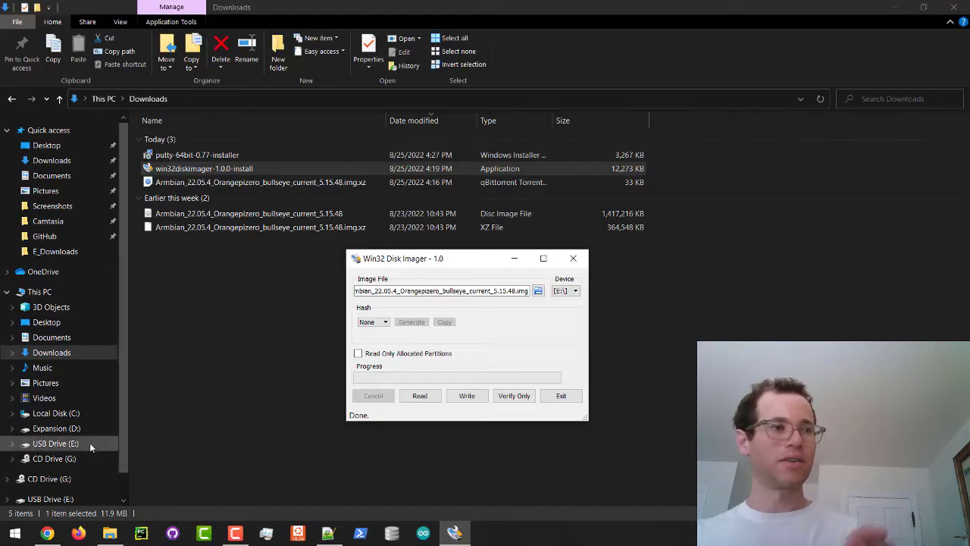
right_click(54, 442)
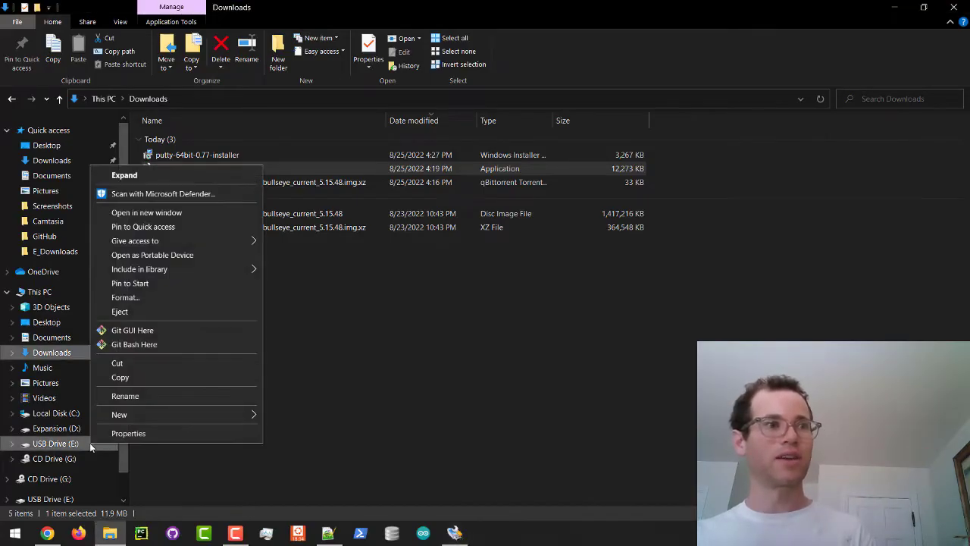
mouse_move(182, 313)
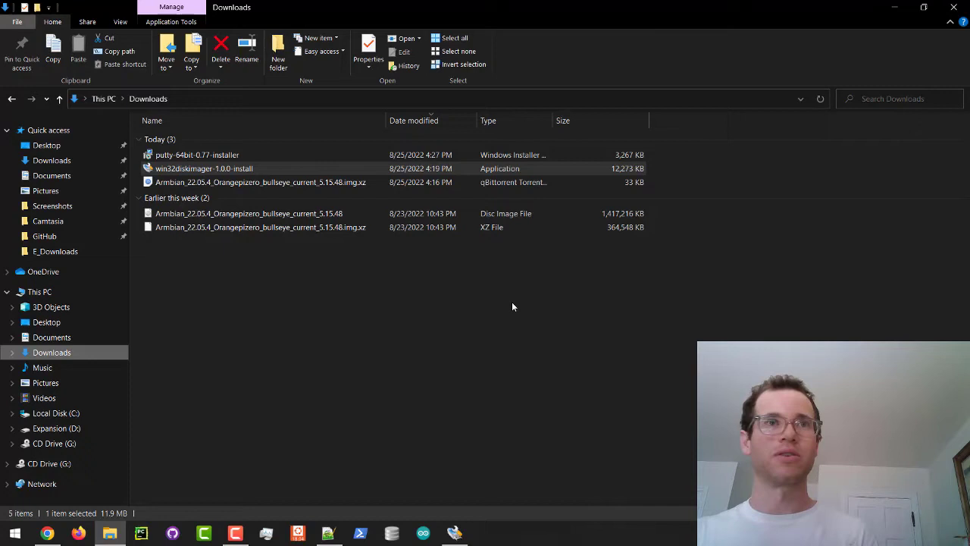
click(47, 534)
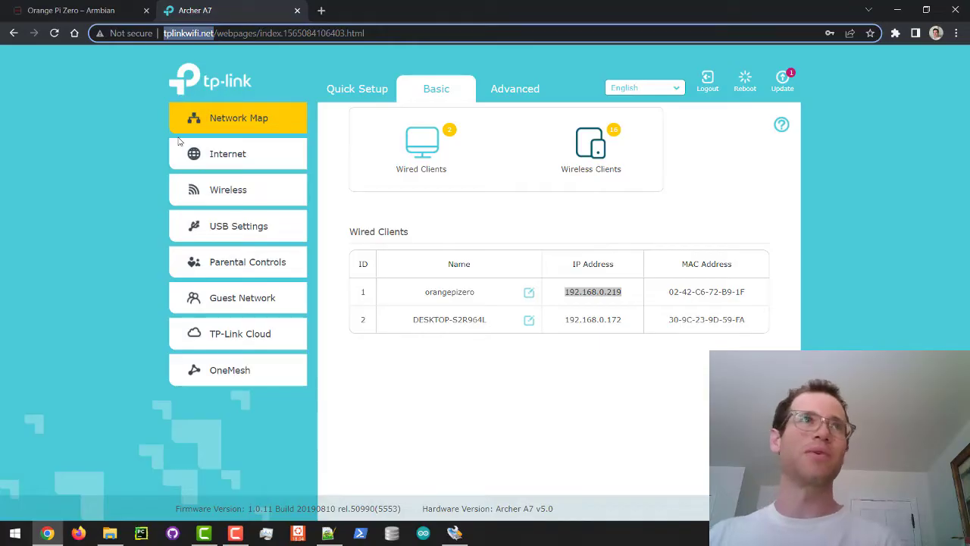
mouse_move(415, 276)
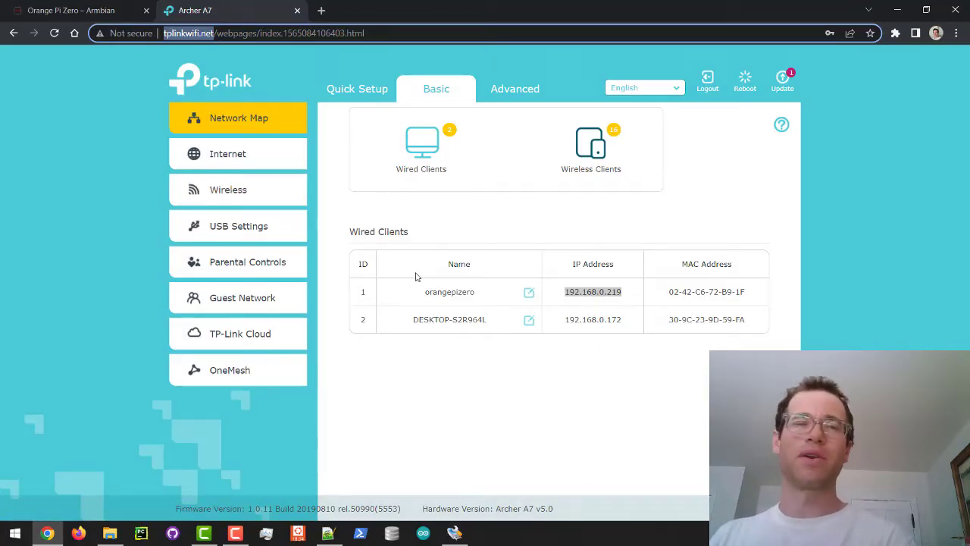
mouse_move(179, 33)
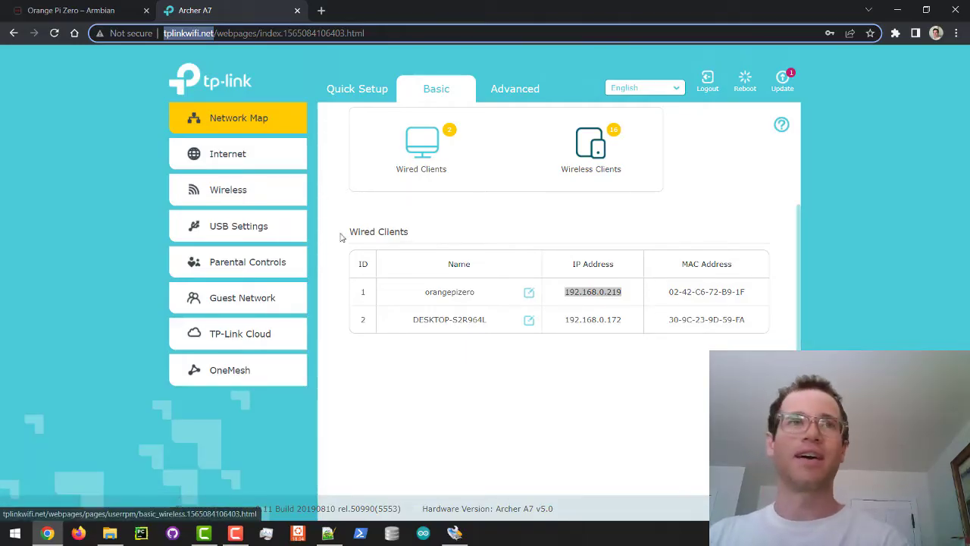
Step: Show the router's wired clients list and select the orangepizero address 192.168.0.219 to copy it
scroll(up, 3)
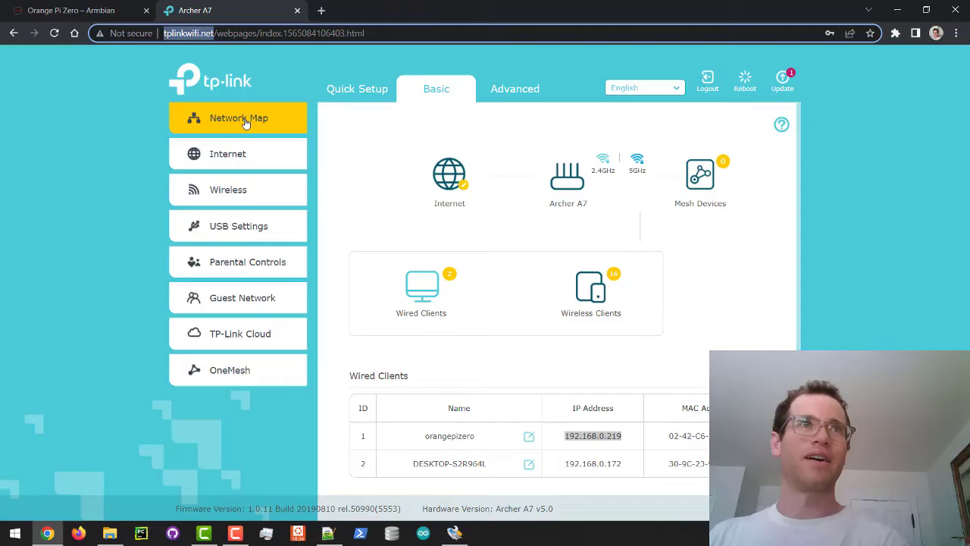
click(449, 174)
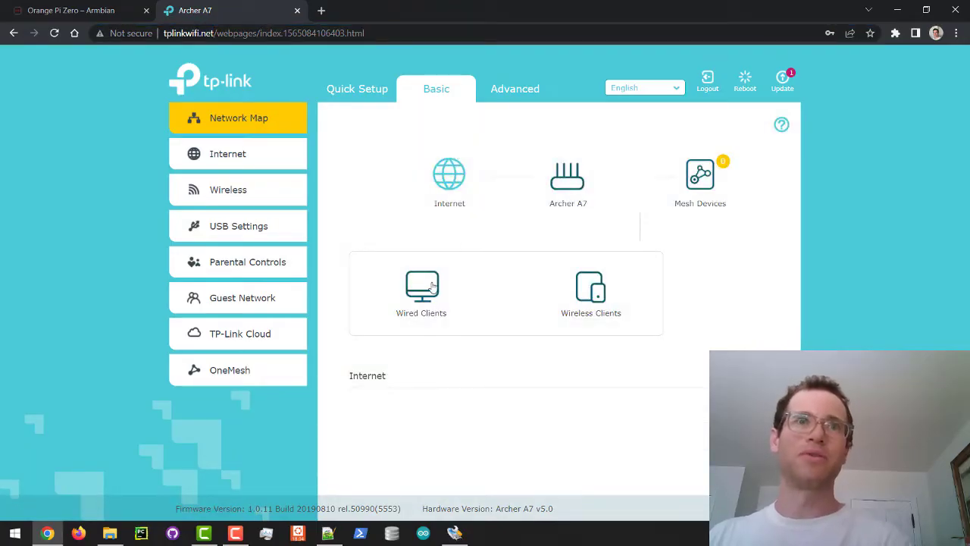
click(421, 291)
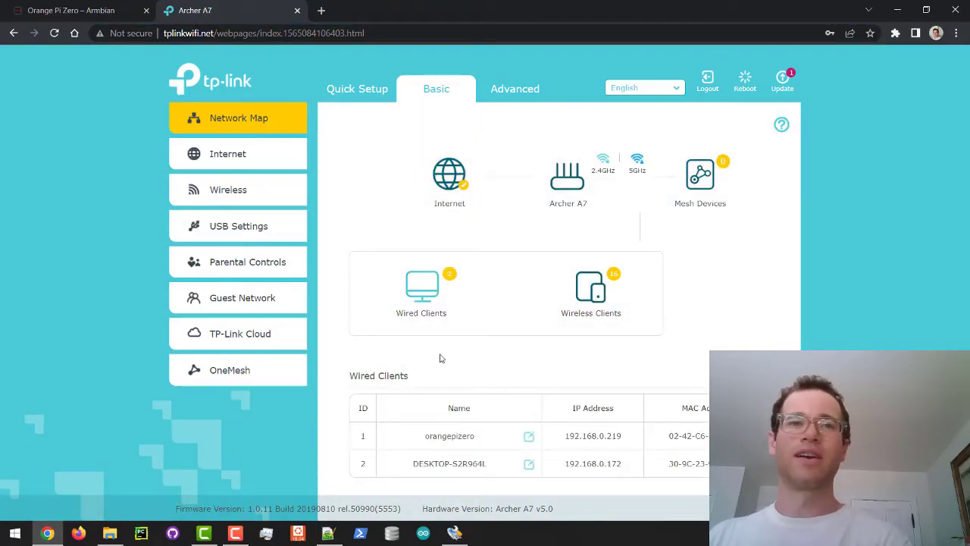
scroll(down, 3)
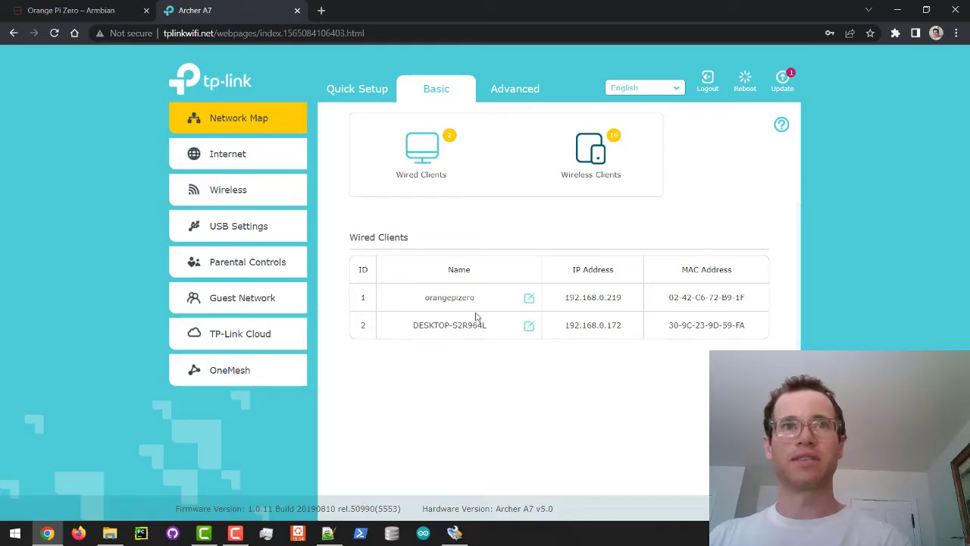
double_click(593, 324)
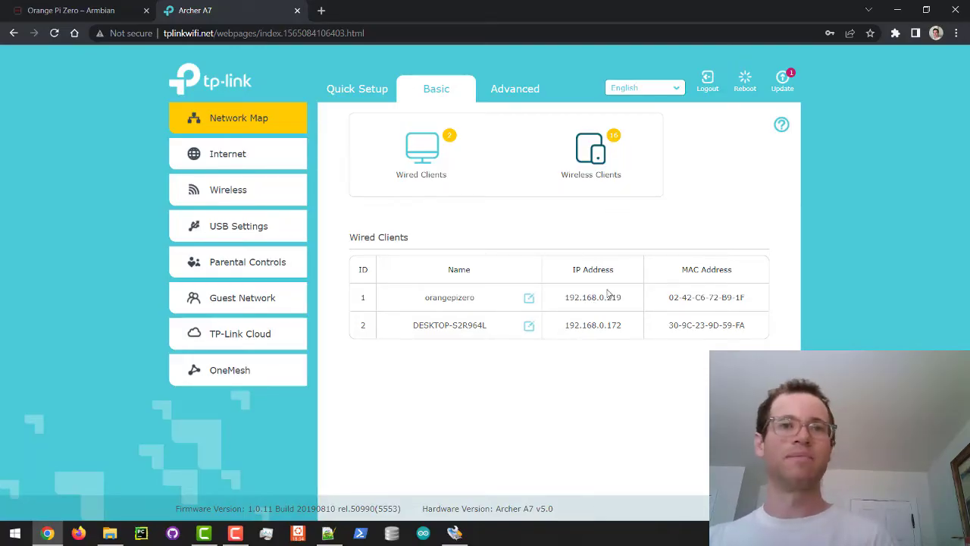
double_click(593, 297)
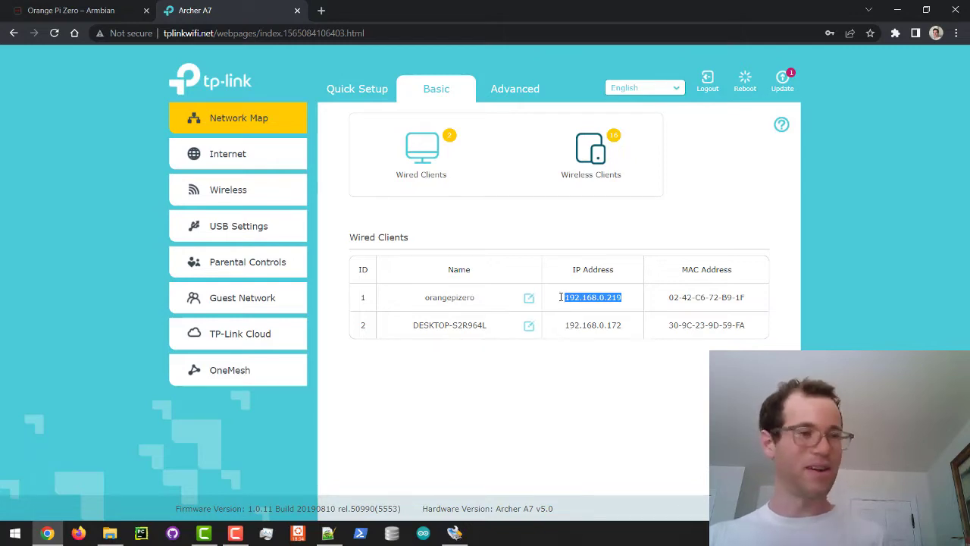
mouse_move(548, 352)
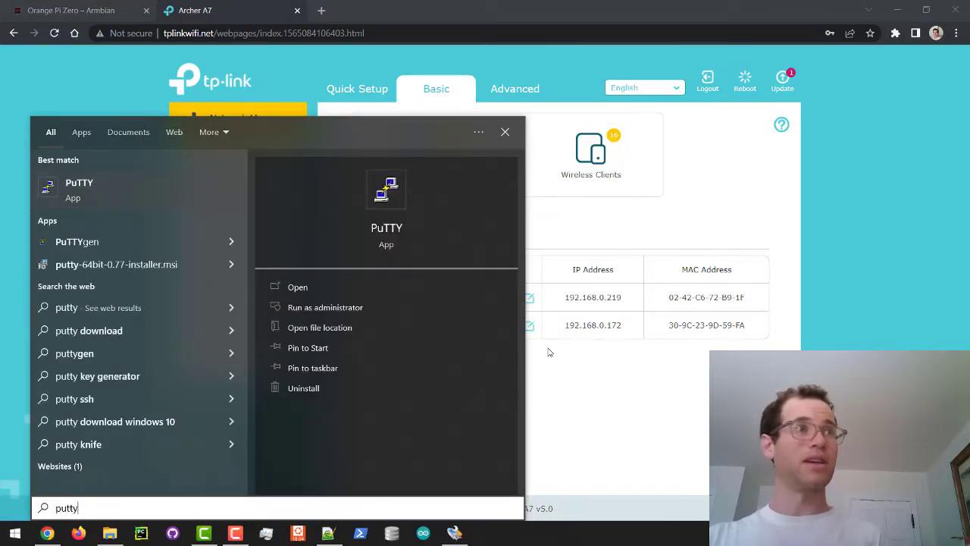
Step: Launch PuTTY and start an SSH connection to host 192.168.0.219 on port 22
click(298, 286)
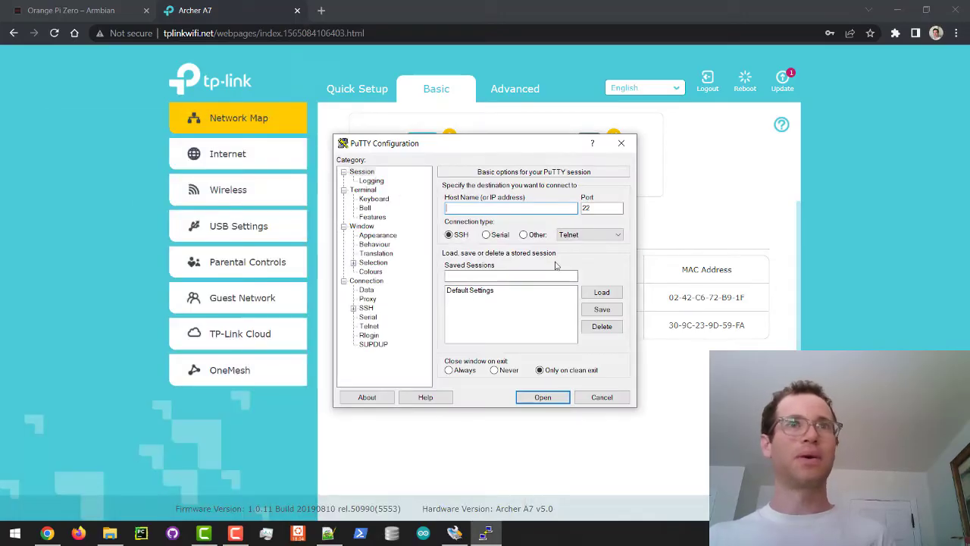
mouse_move(492, 195)
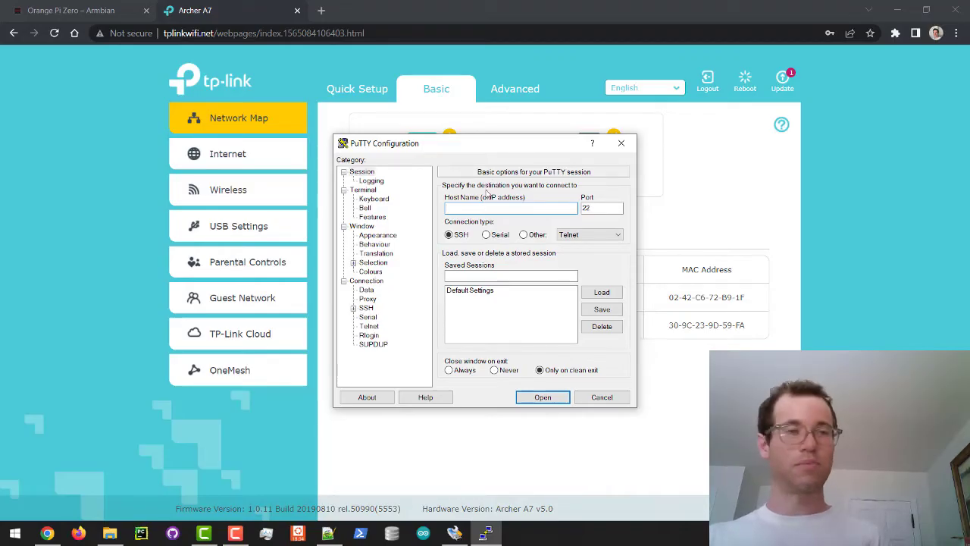
text(192.168.0.219)
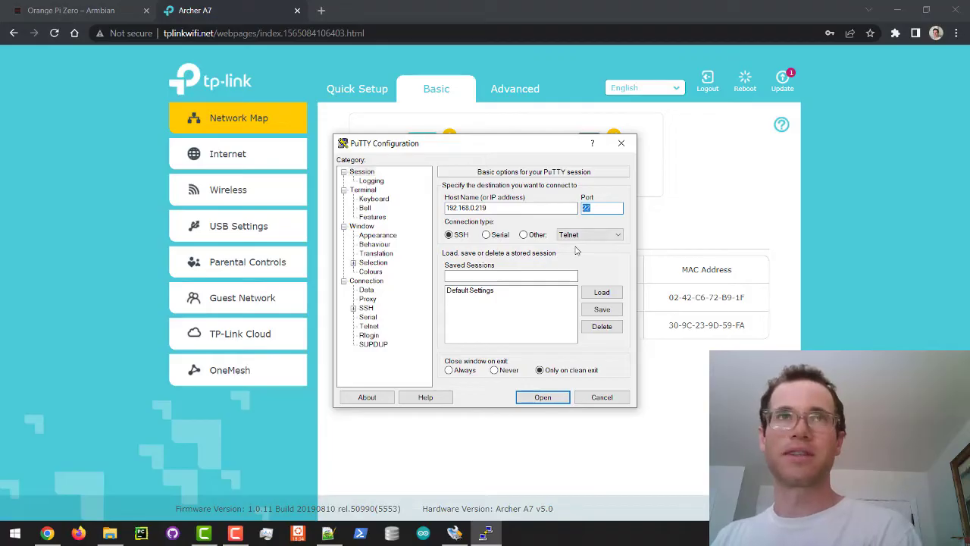
click(510, 276)
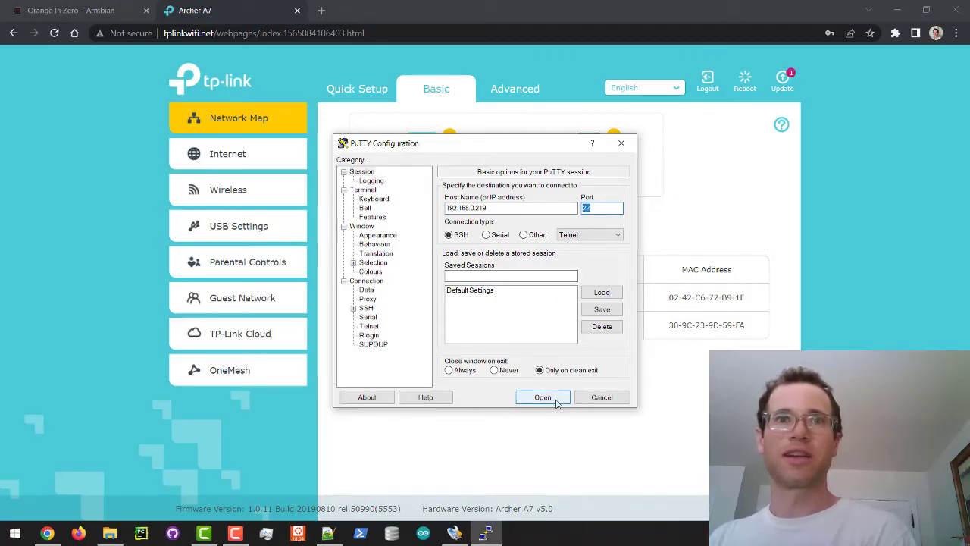
click(542, 398)
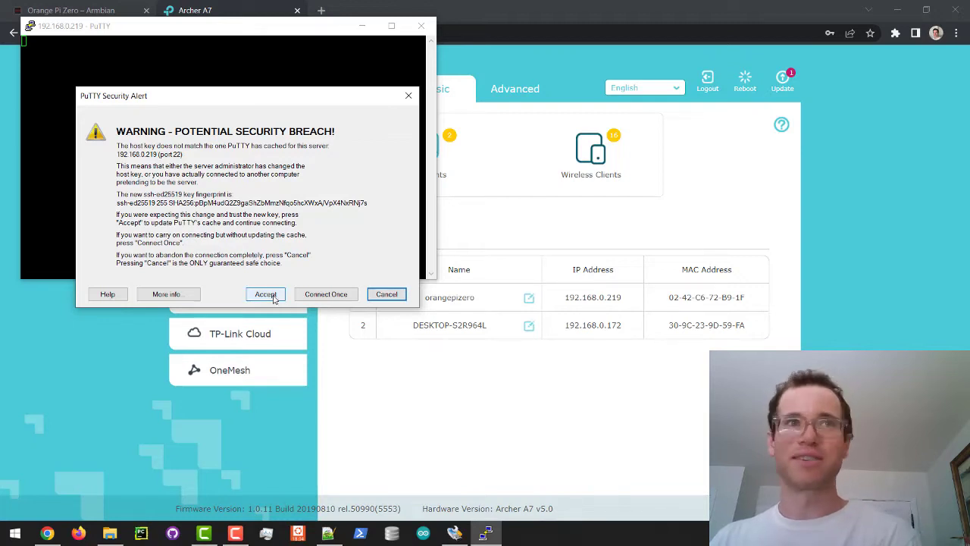
Step: Accept the board's host key and log in as root with the default password
click(266, 294)
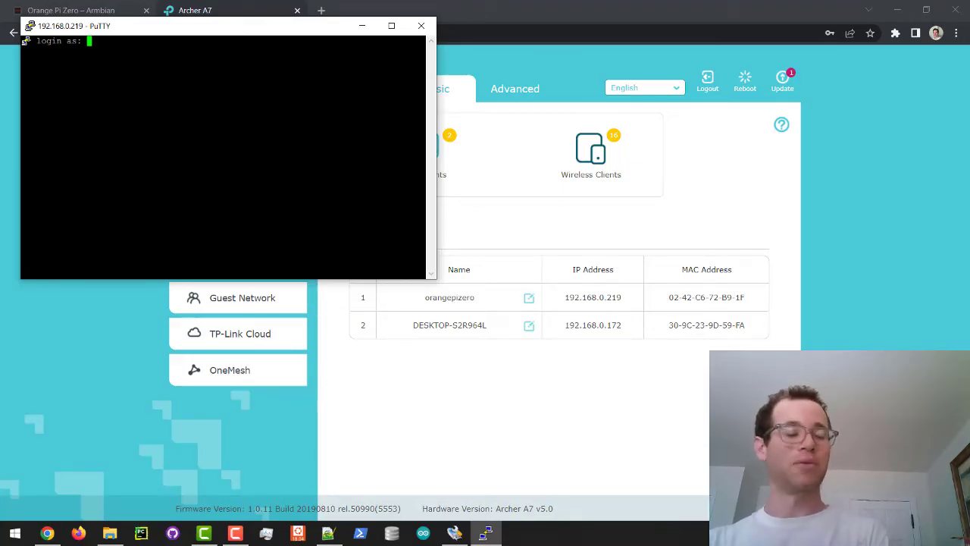
text(root)
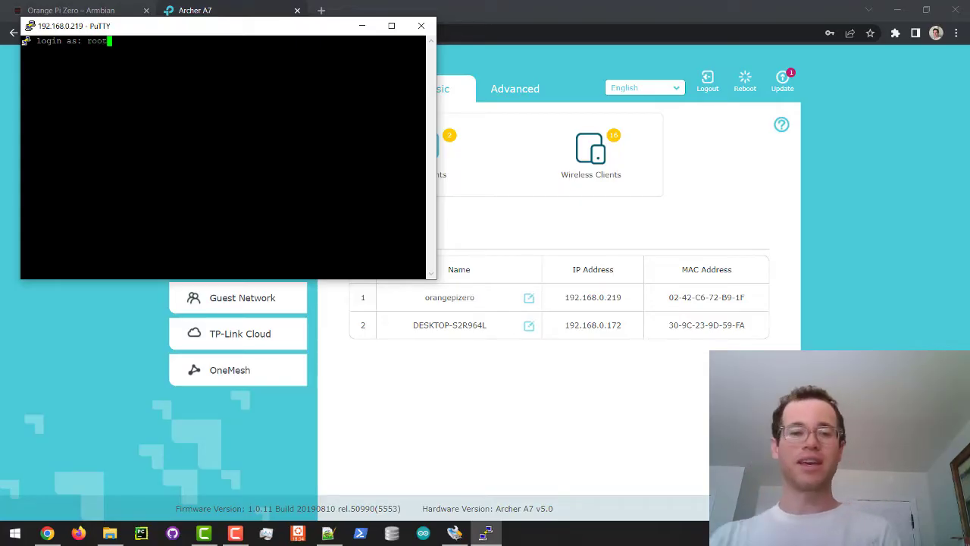
key(Return)
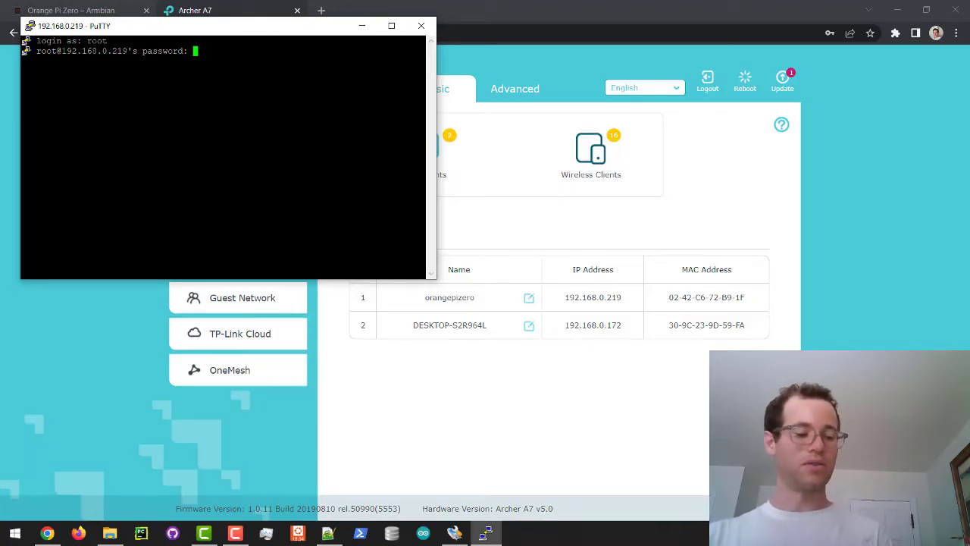
key(Return)
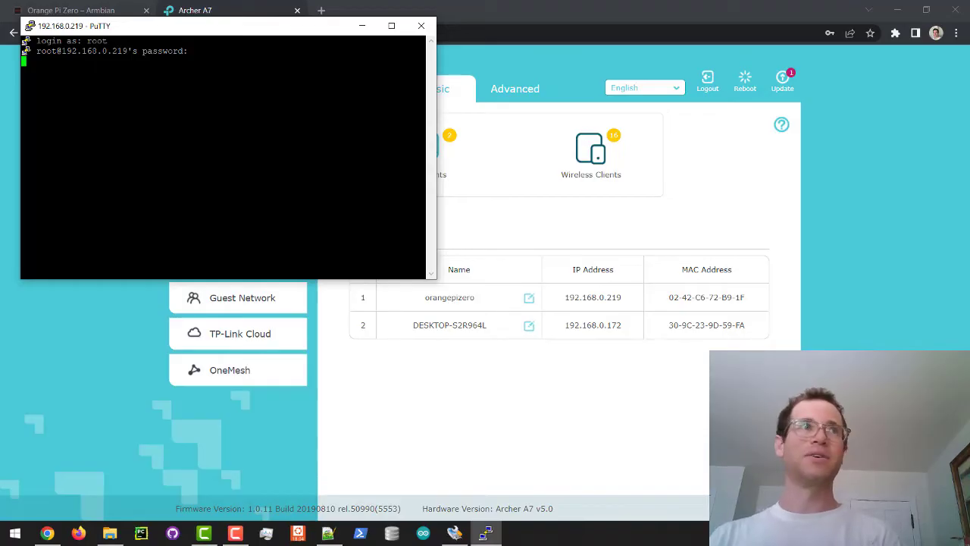
key(Return)
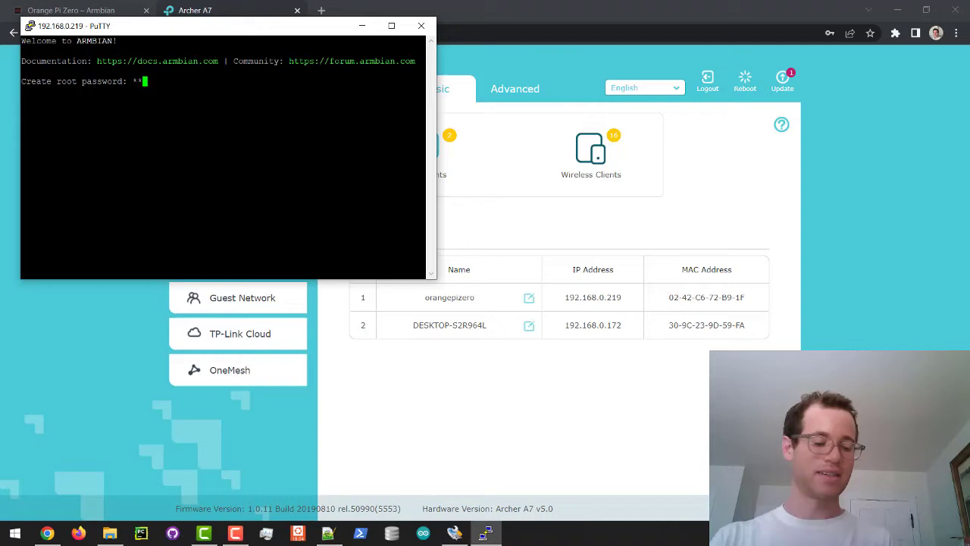
Step: Answer Armbian's repeated new root password prompts until the root@orangepizero shell appears
key(Return)
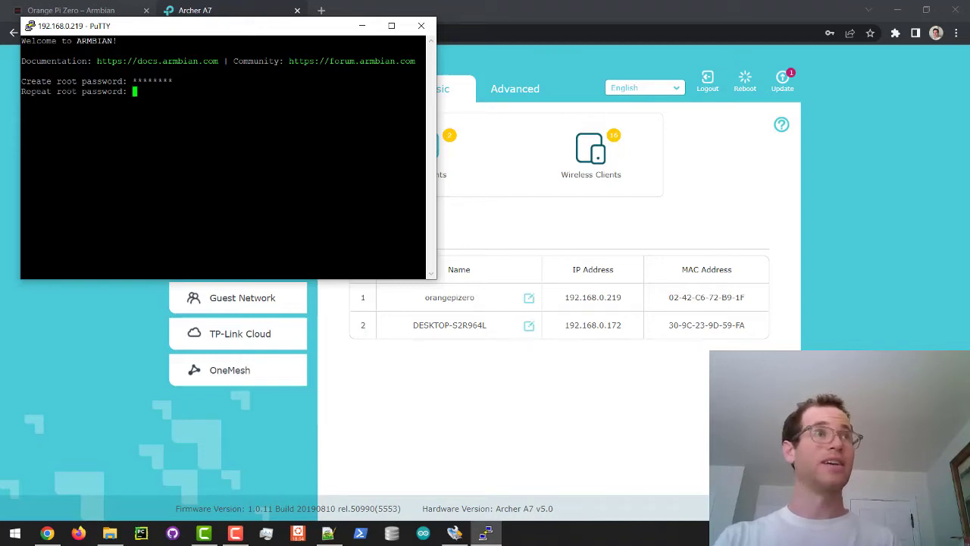
text(*)
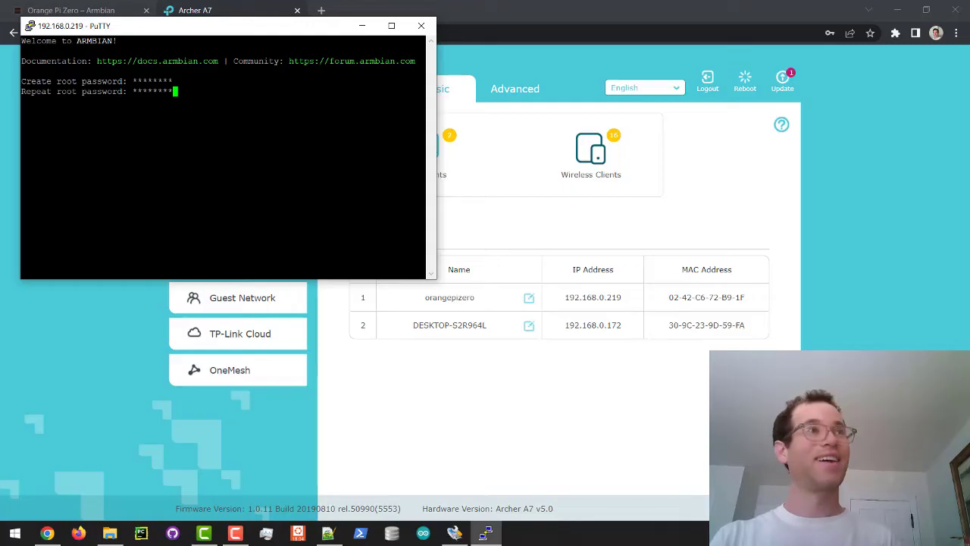
key(Return)
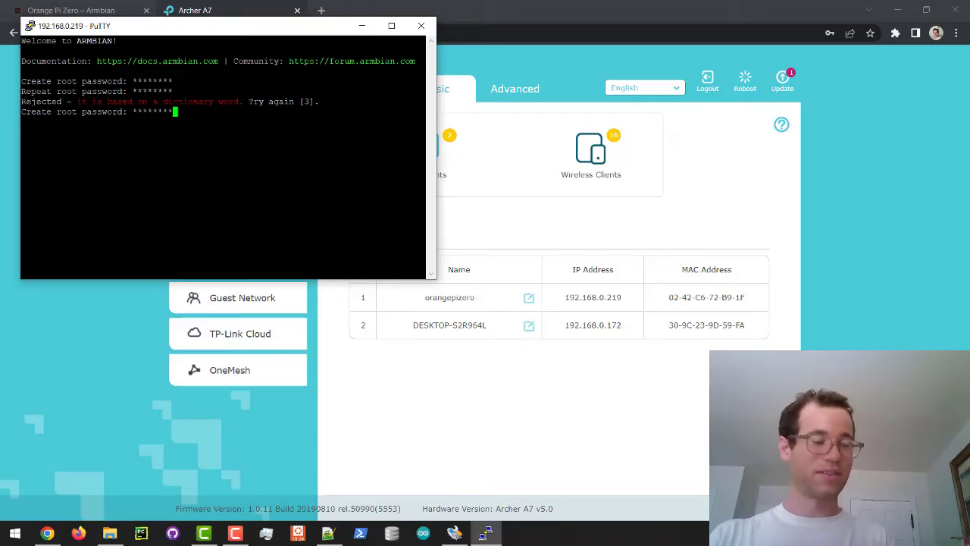
key(Return)
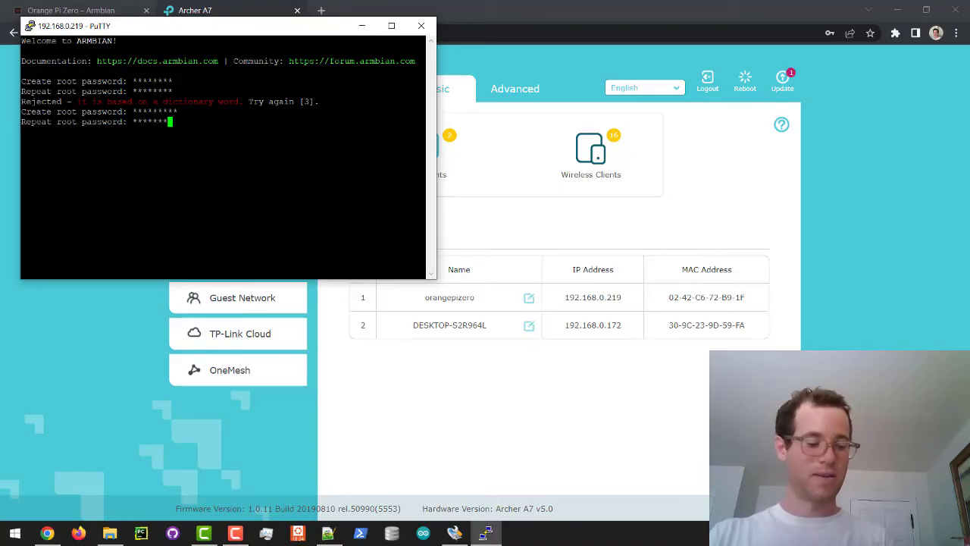
key(Return)
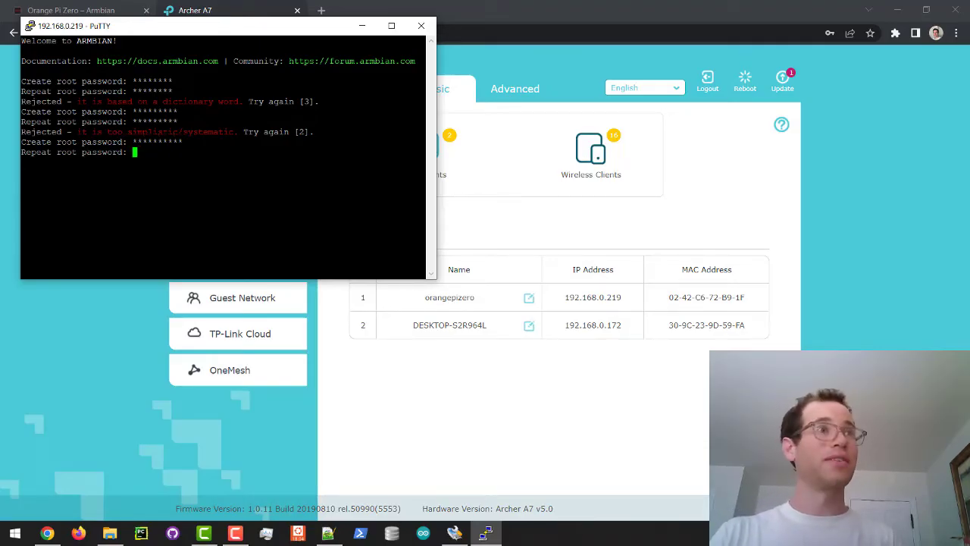
key(Return)
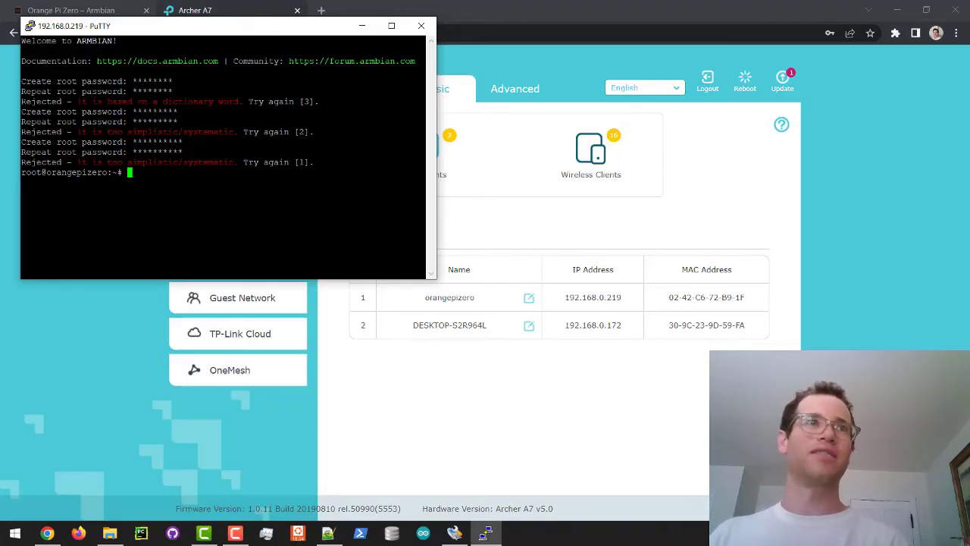
click(421, 25)
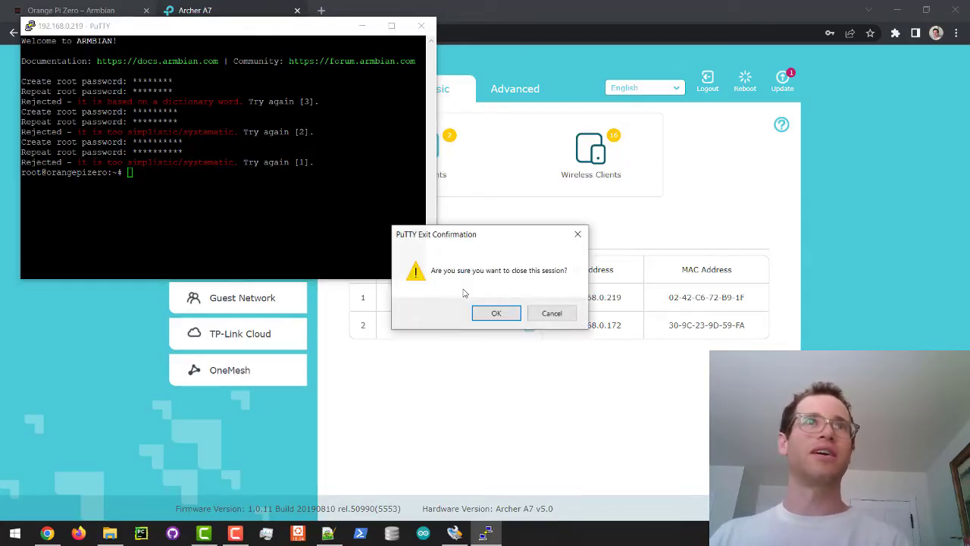
mouse_move(495, 313)
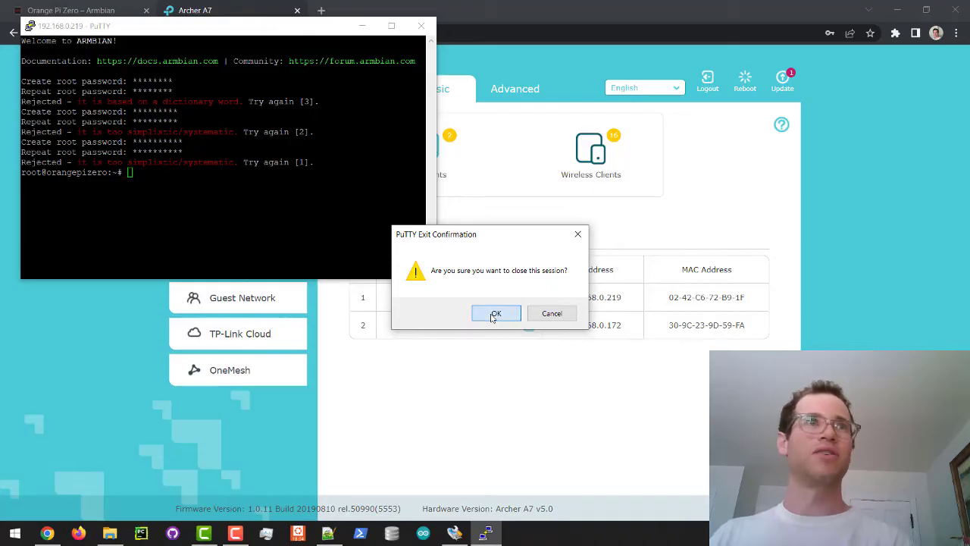
click(496, 312)
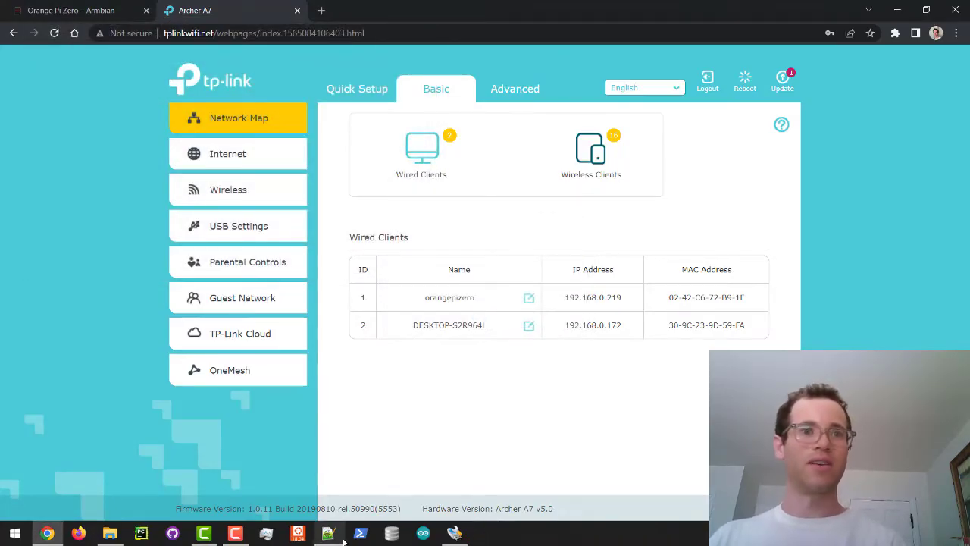
click(359, 533)
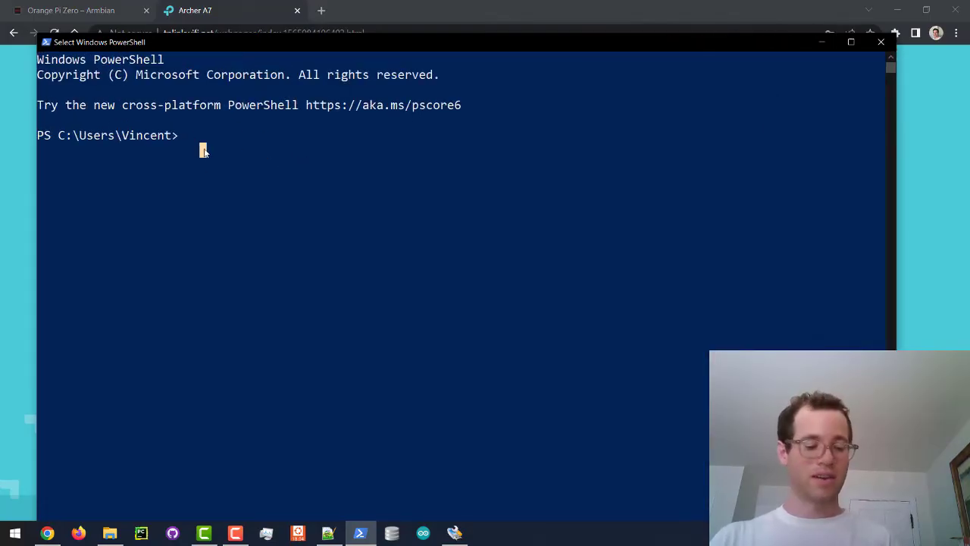
text(ssh root@192.168.0.219)
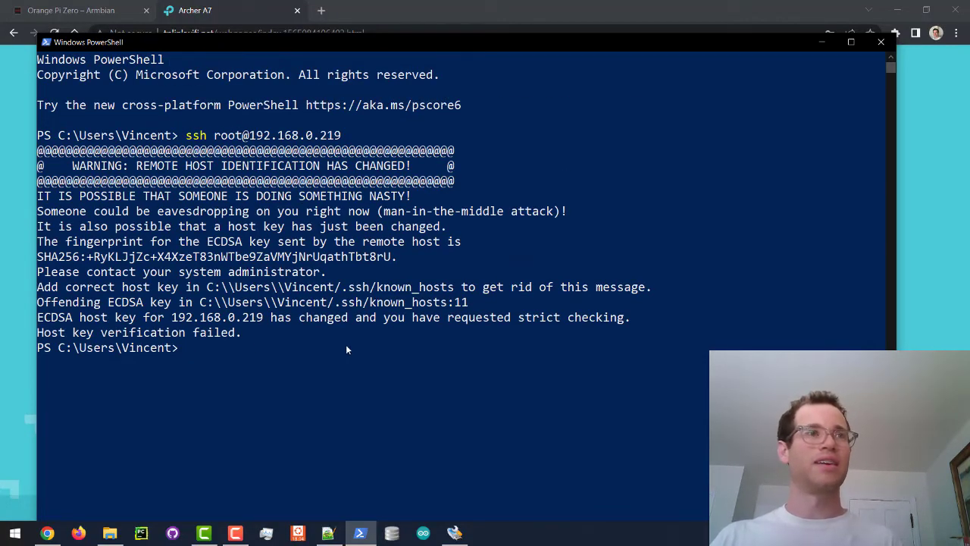
mouse_move(209, 290)
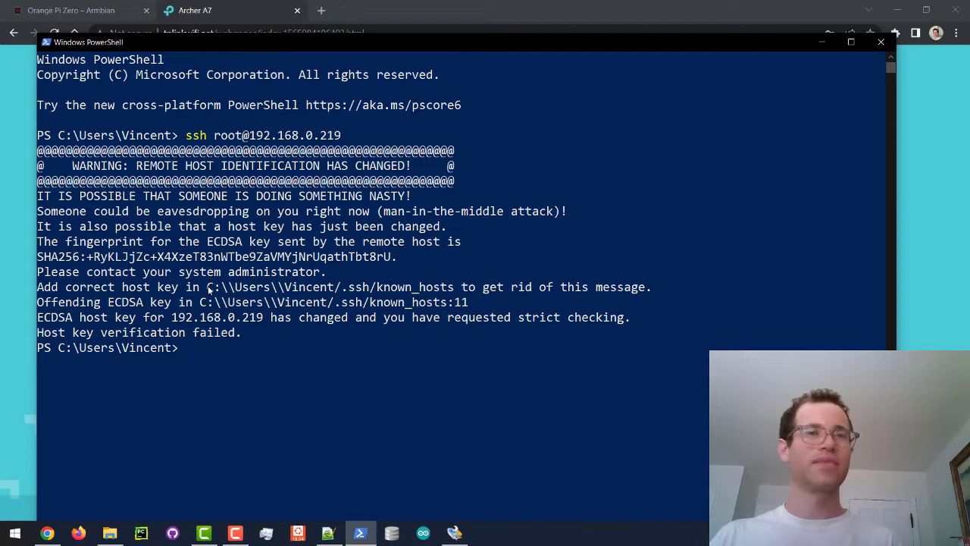
mouse_move(878, 58)
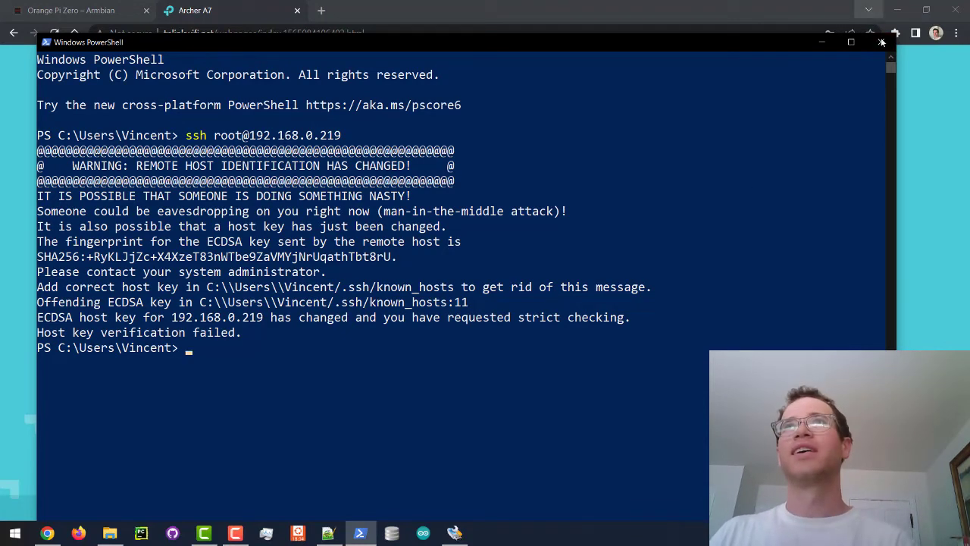
Step: Close PowerShell and start a PuTTY SSH session to 192.168.0.219
click(882, 42)
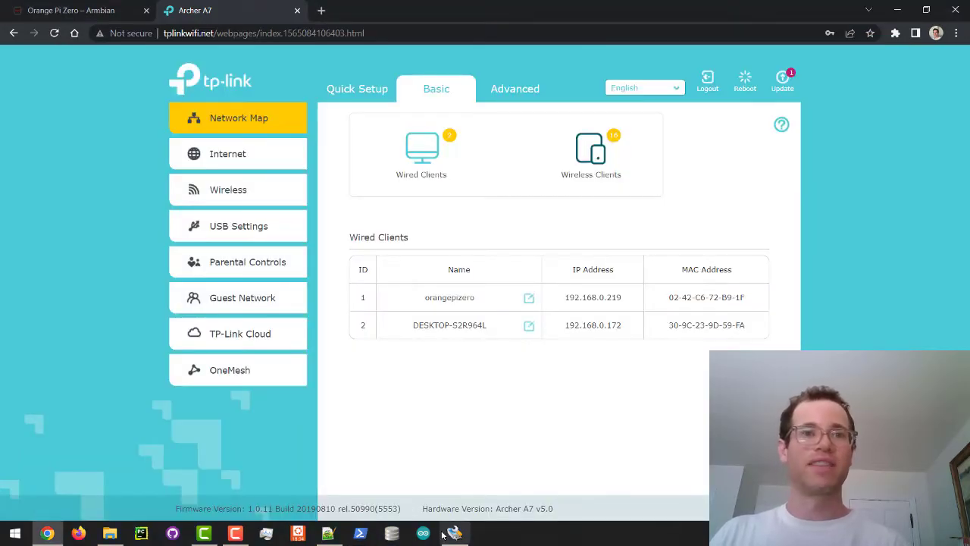
mouse_move(236, 533)
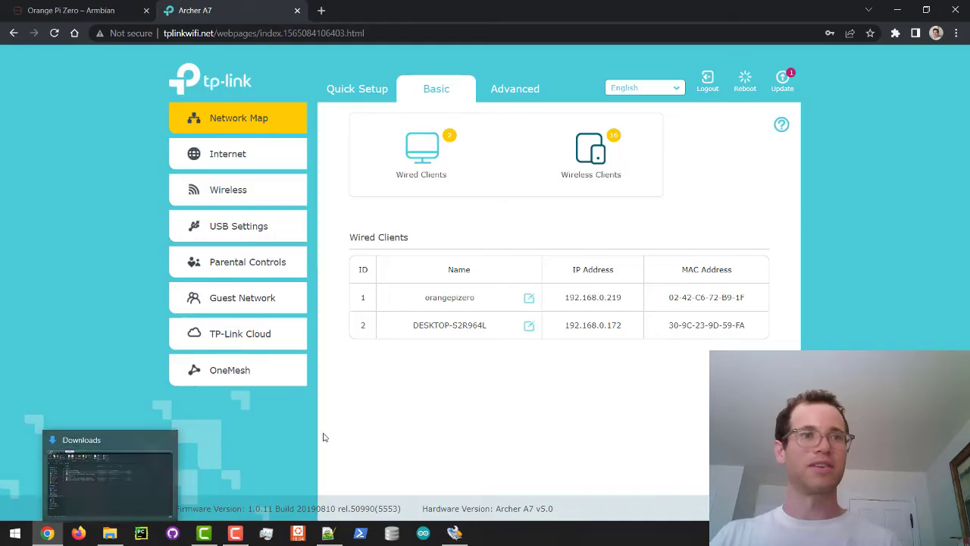
click(14, 534)
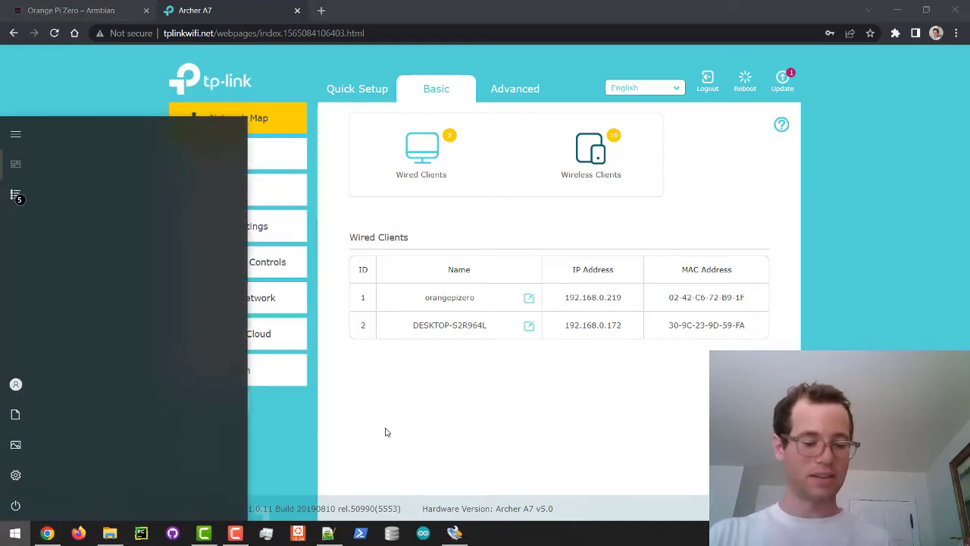
click(485, 534)
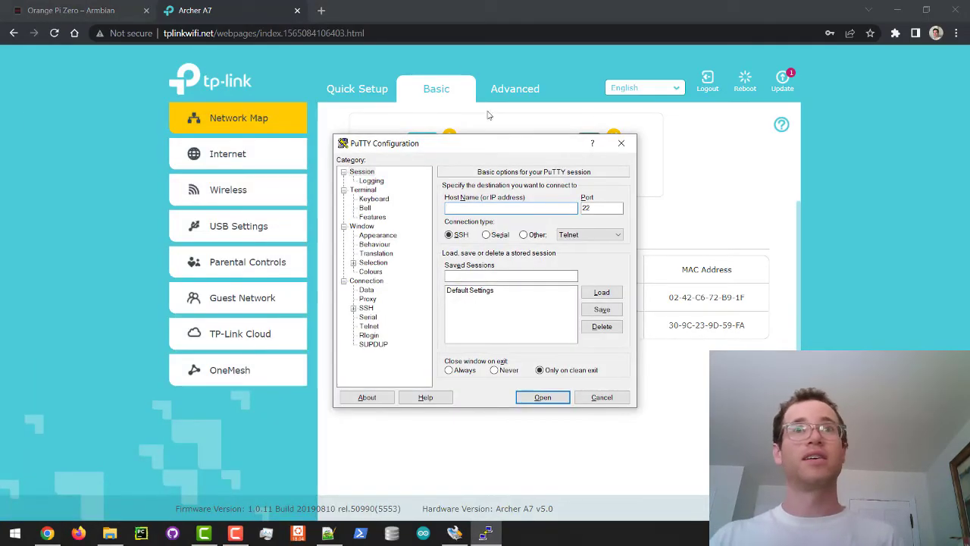
click(542, 398)
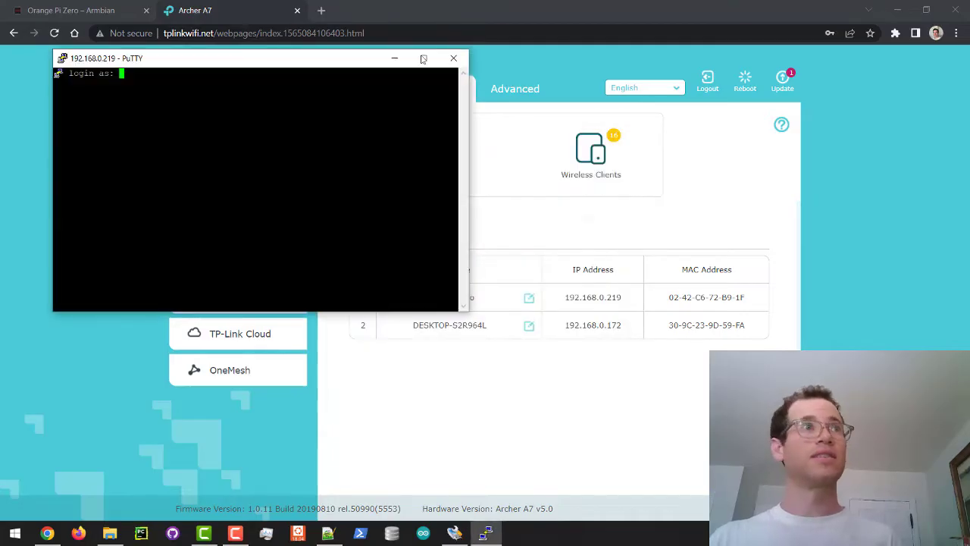
Step: Log in as root with the default password and enter the new root password
text(root)
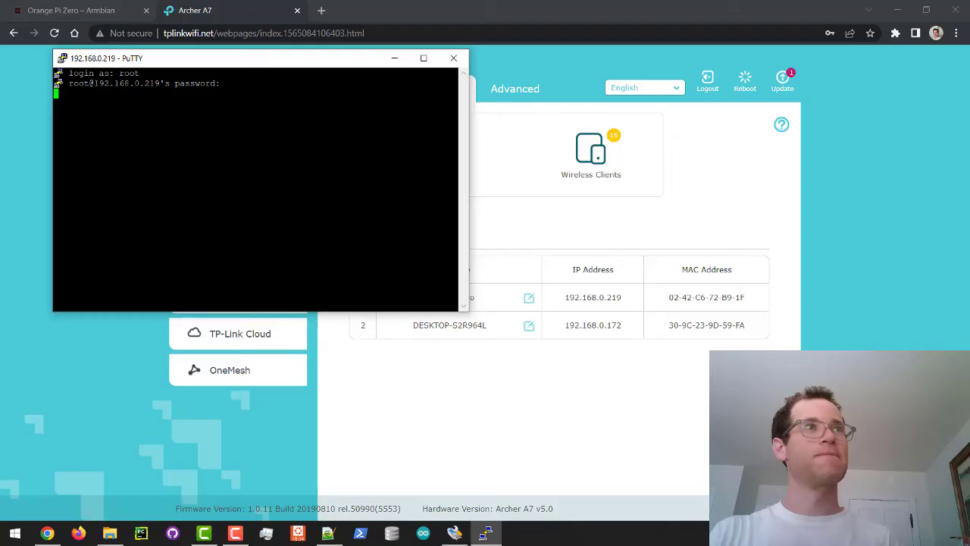
key(Return)
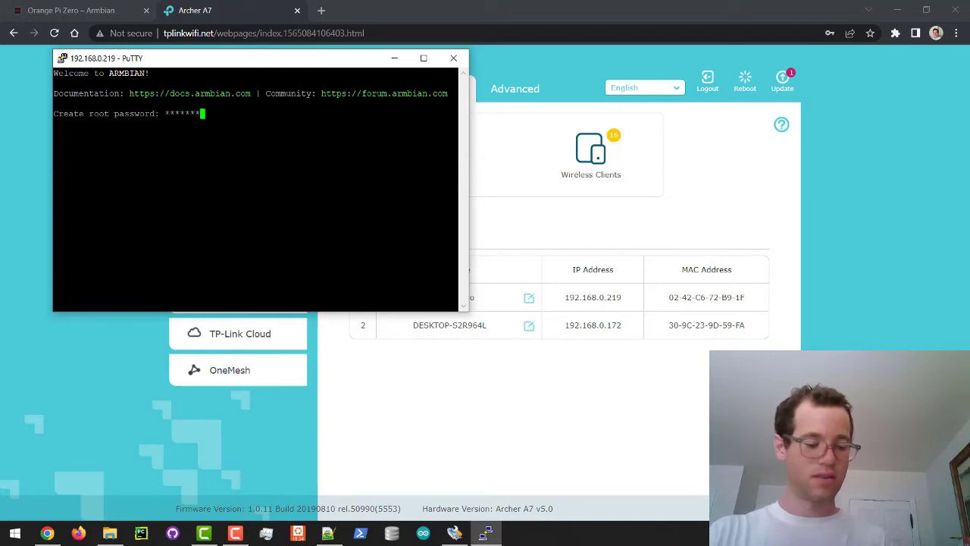
key(Return)
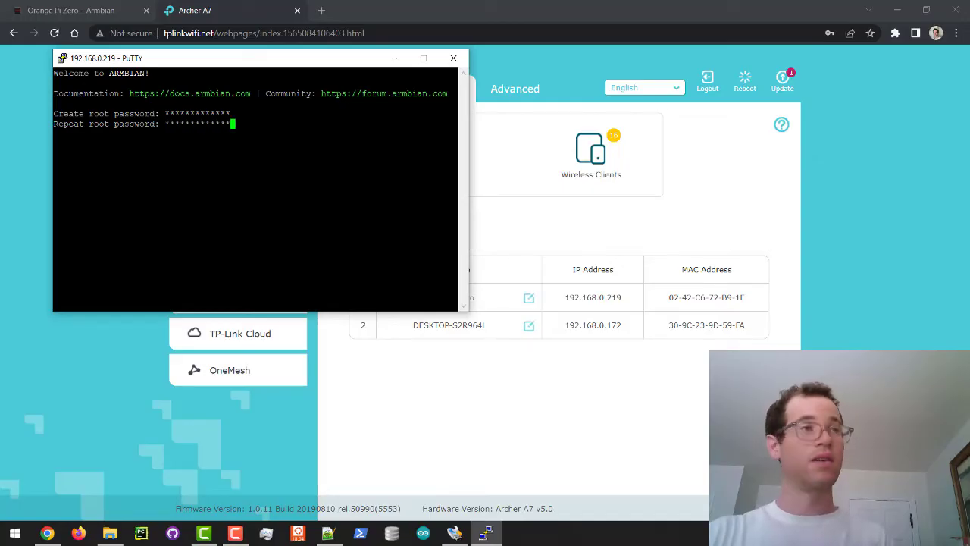
Step: Confirm the root password and create user 'ash' with its password entered twice
key(Return)
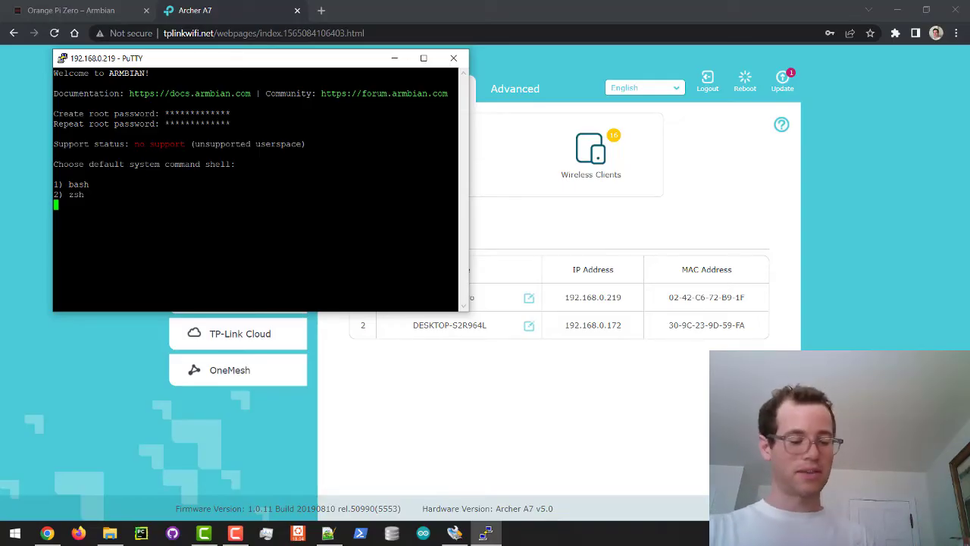
text(ash)
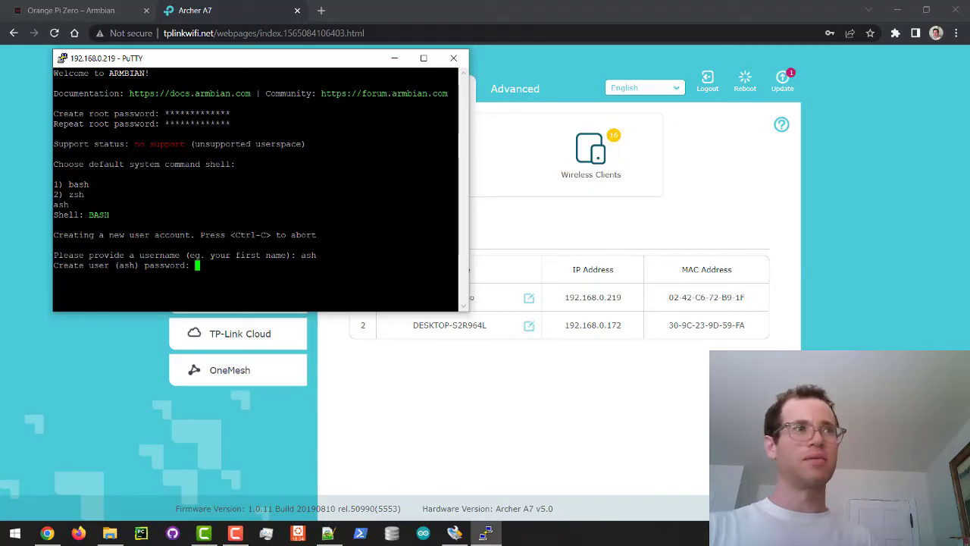
text(****)
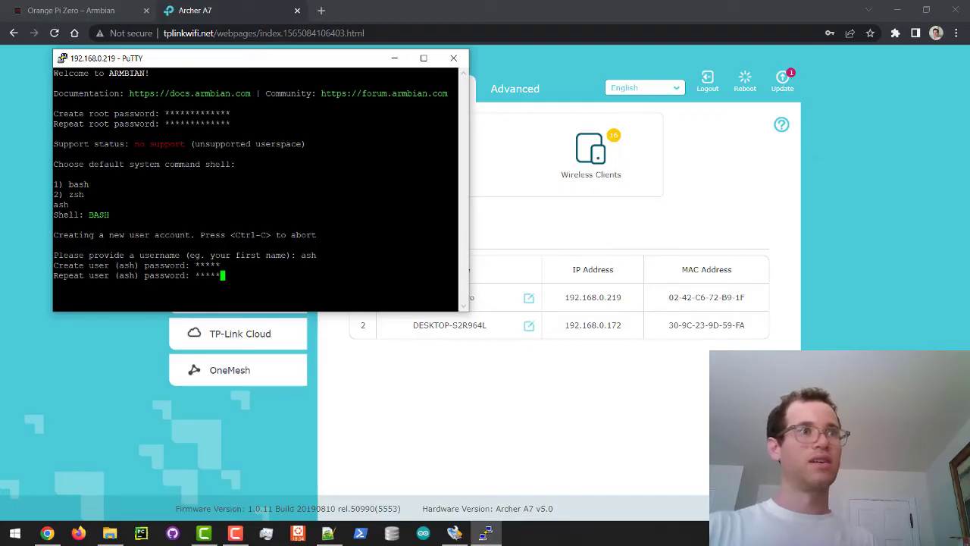
key(Return)
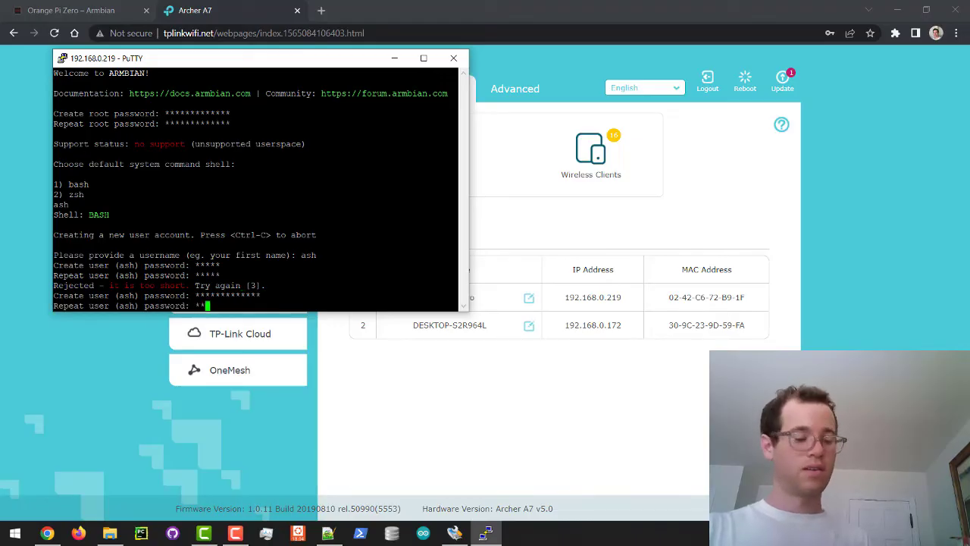
Step: Set the real name to 'Vincent' and choose locale option 1 (en_US.UTF-8)
text(Ash)
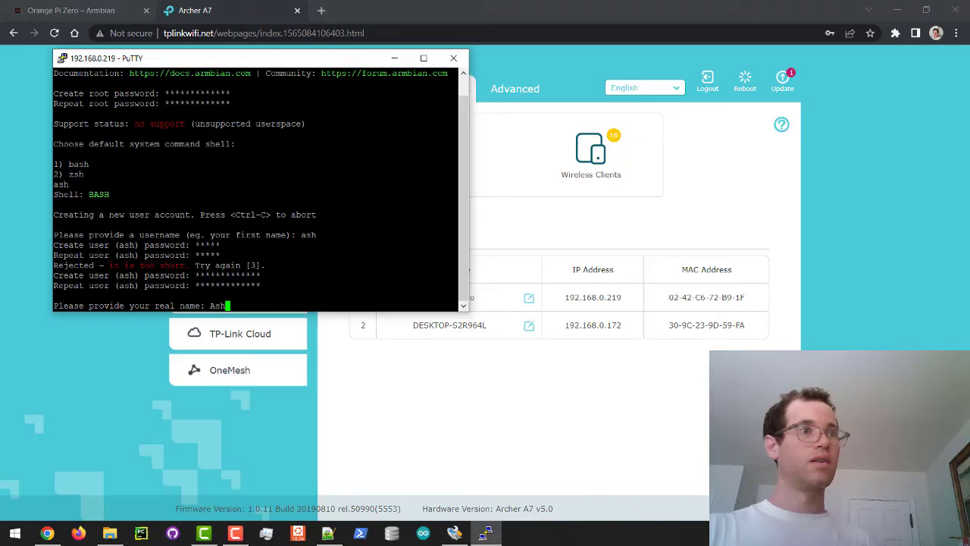
key(Backspace)
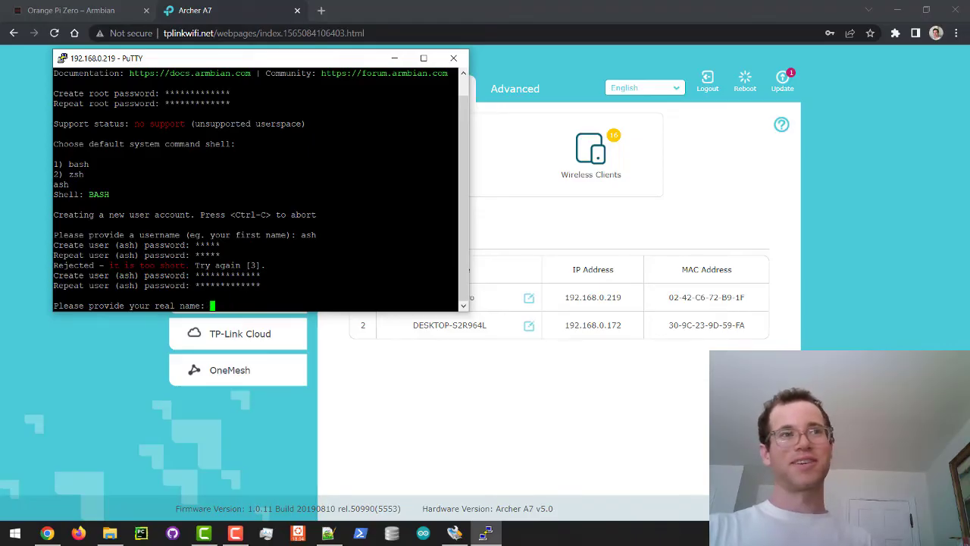
text(Vincent)
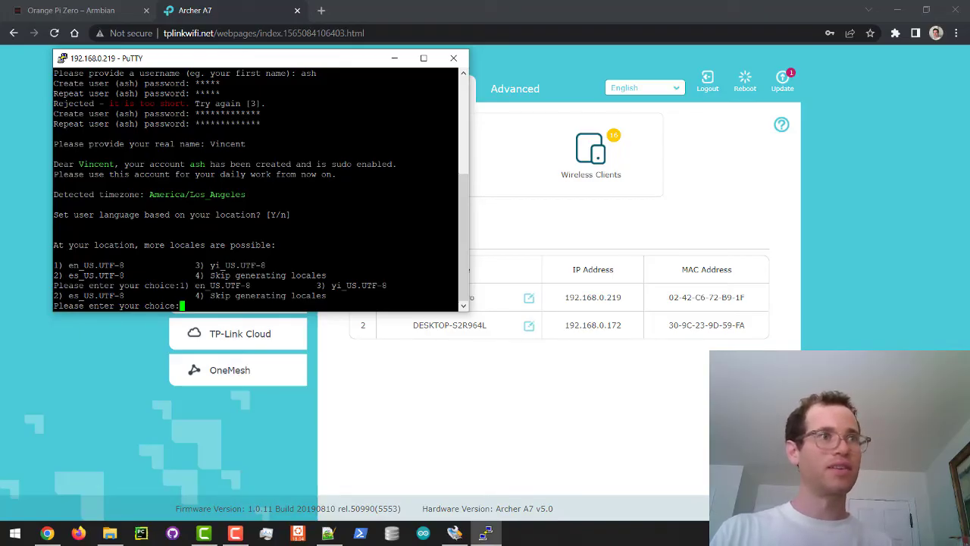
text(1)
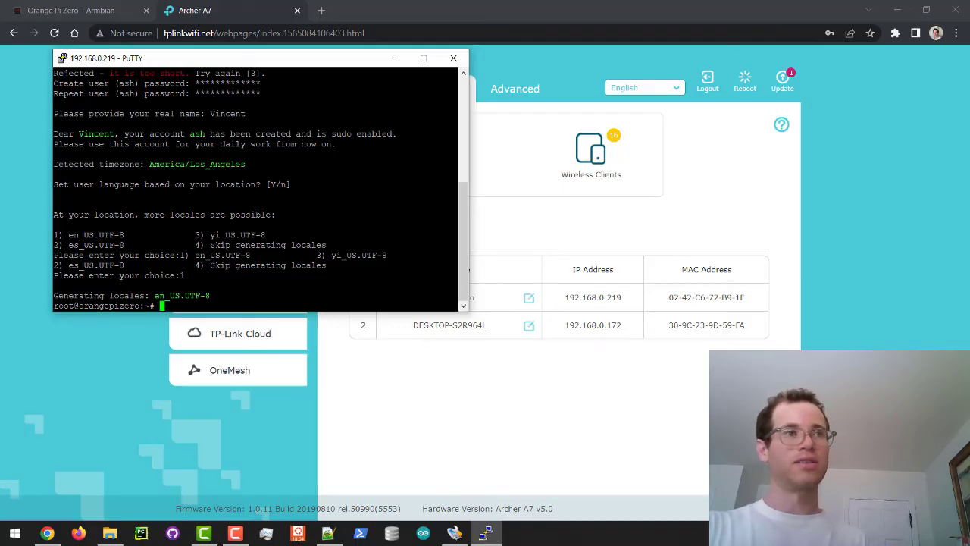
Step: Ping google.com from the board, then enter sudo apt-get update at the prompt
text(ping google.com)
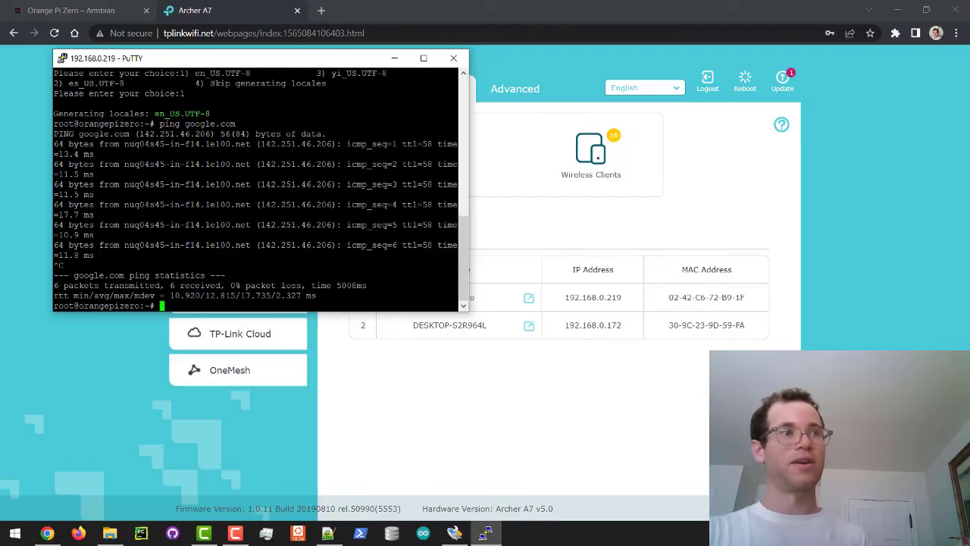
text(sudo)
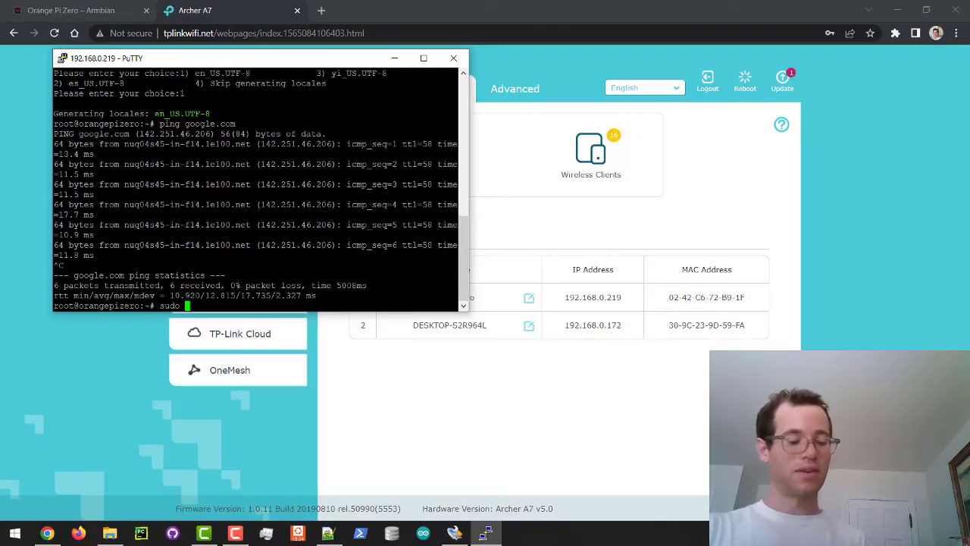
text(u)
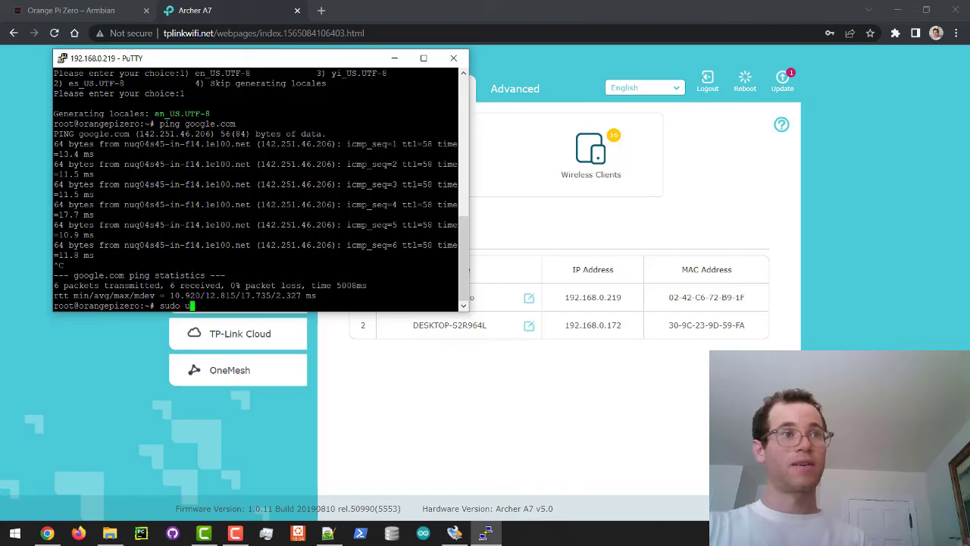
text(apt-get pdat)
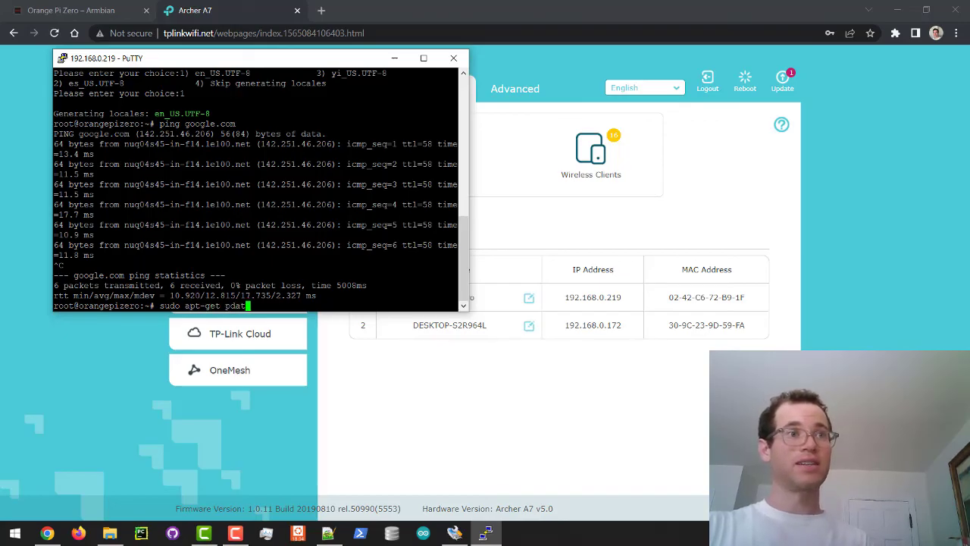